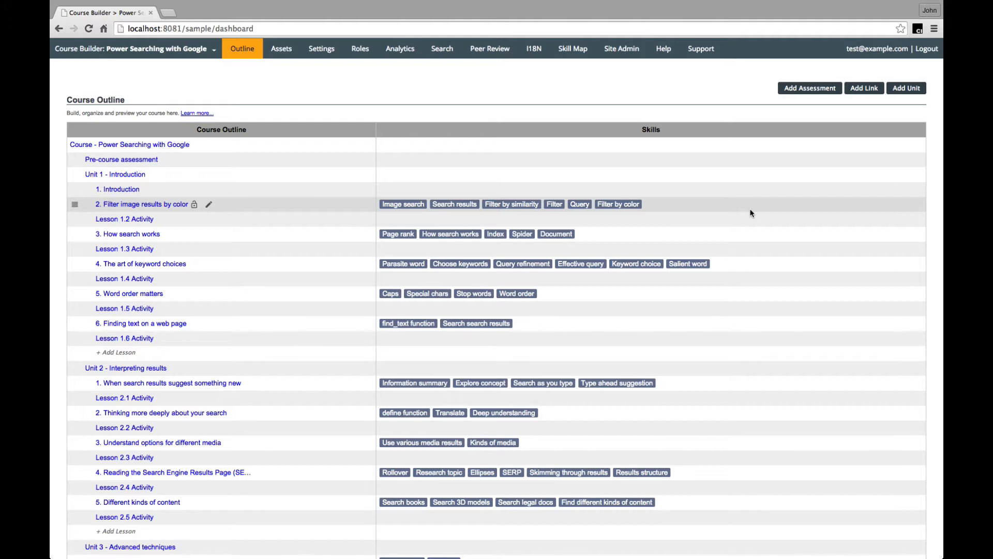
mouse_move(202, 401)
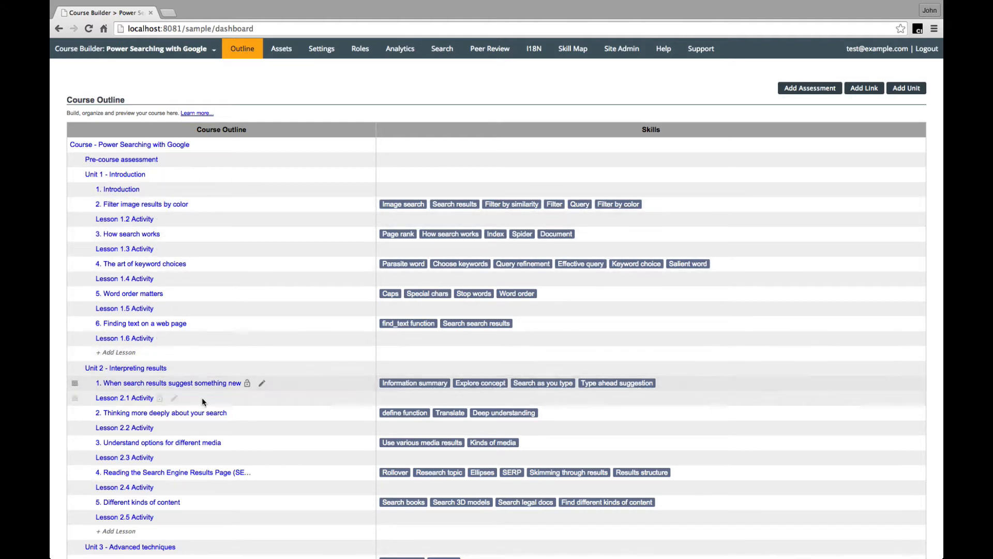
- Preview lesson '2. Thinking more deeply about your search' as a student
click(164, 412)
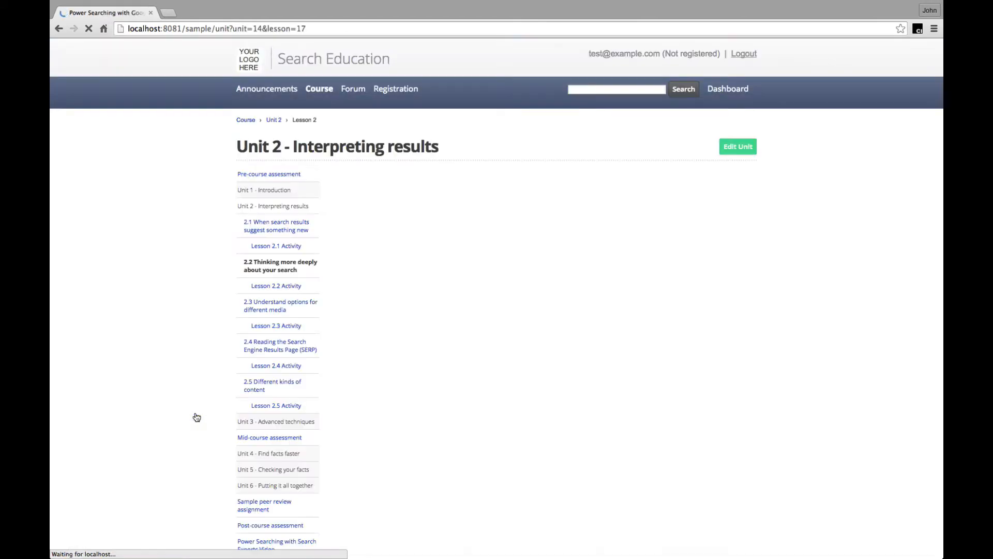
click(279, 265)
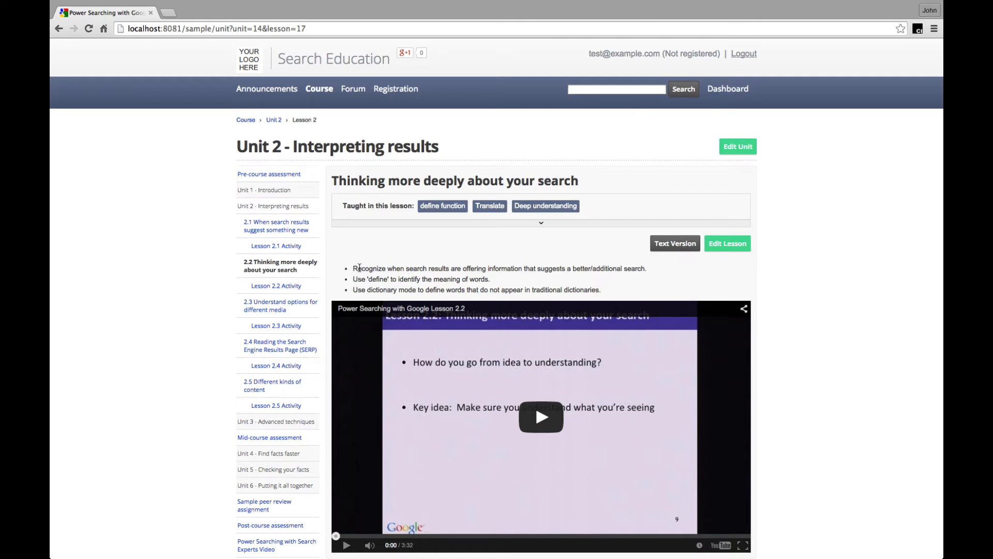
mouse_move(361, 251)
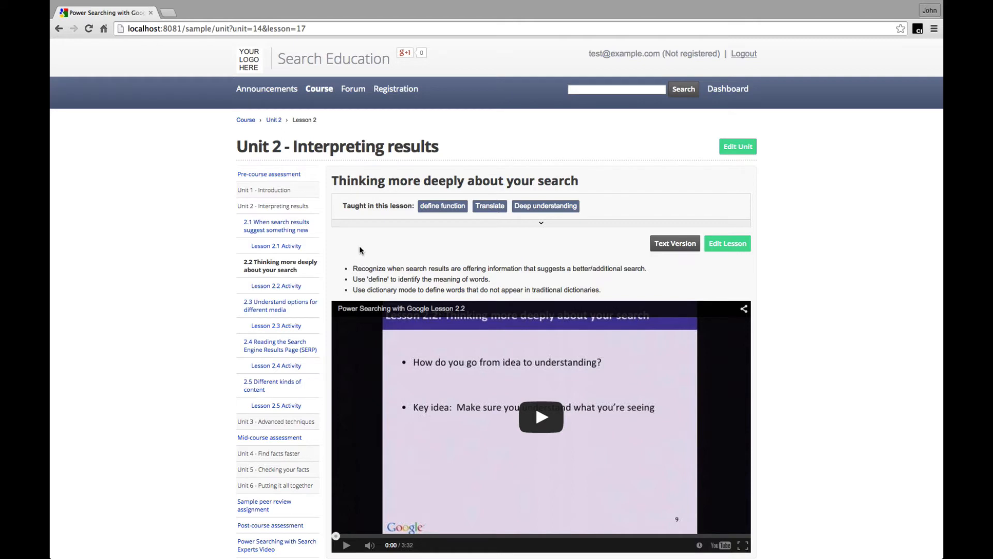
mouse_move(442, 206)
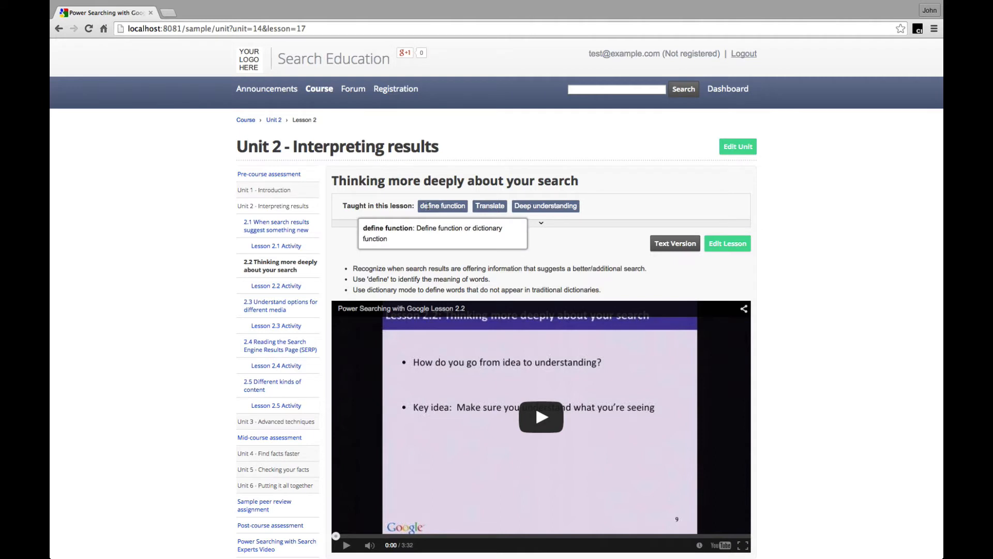
mouse_move(490, 206)
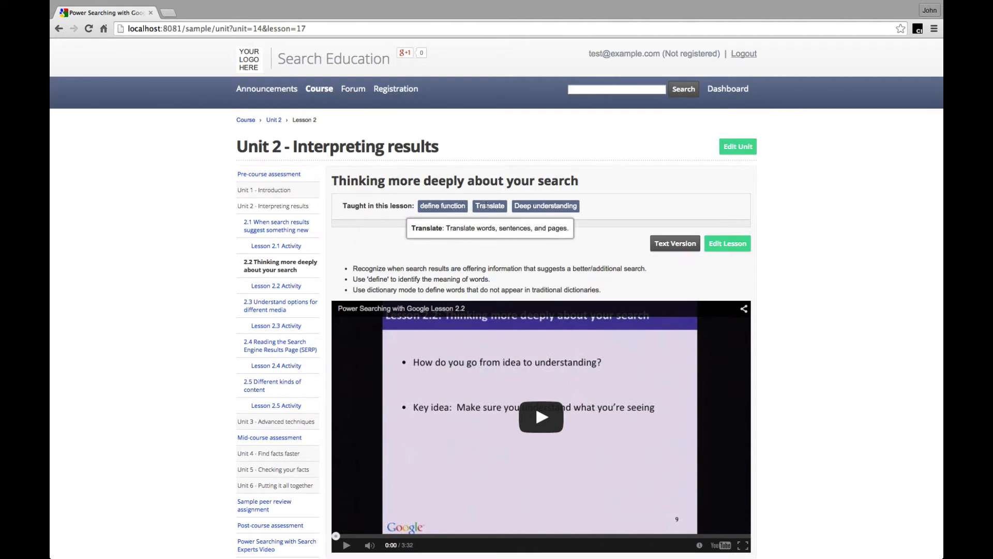
mouse_move(545, 206)
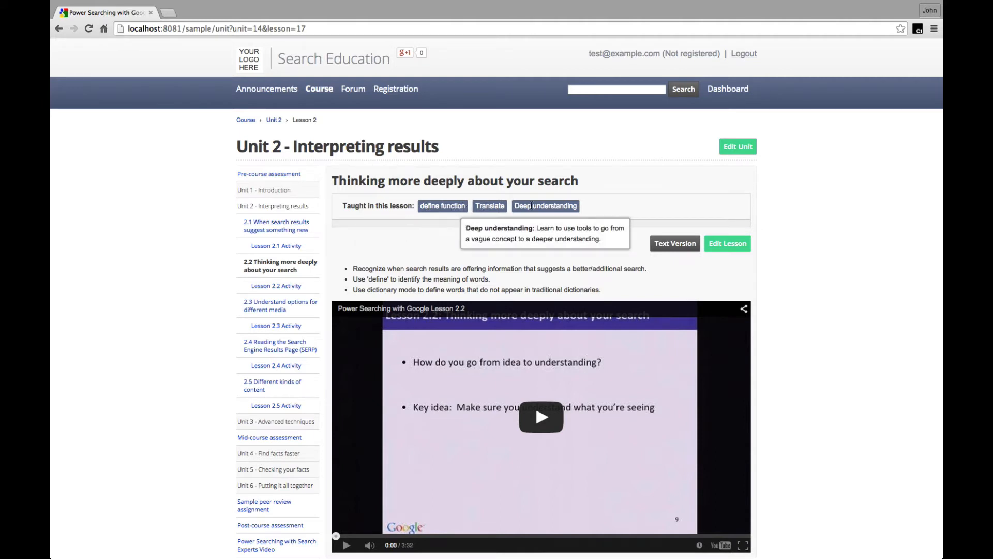
mouse_move(511, 241)
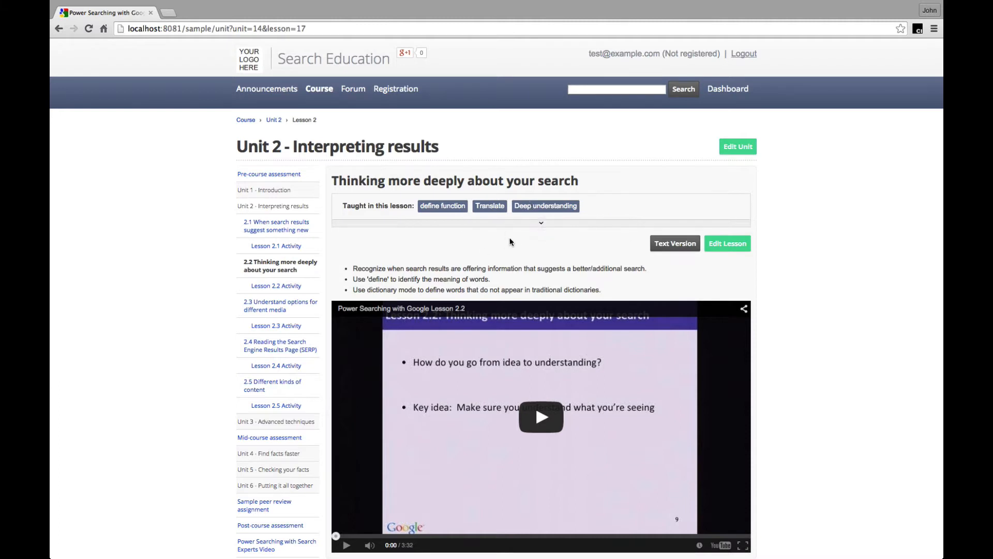
- Expand the lesson's skill panel and follow the '1.4 The art of keyword choices' link
click(542, 223)
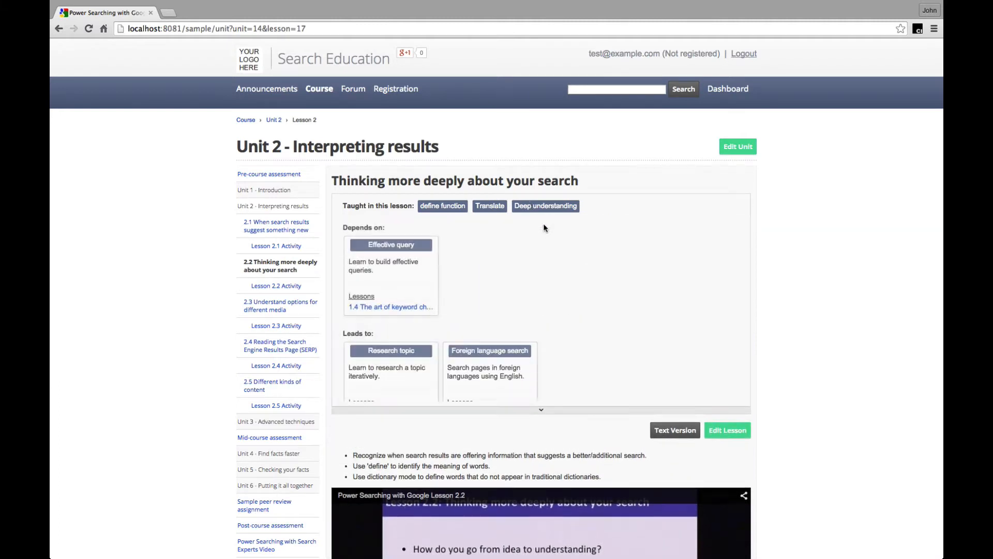
click(541, 410)
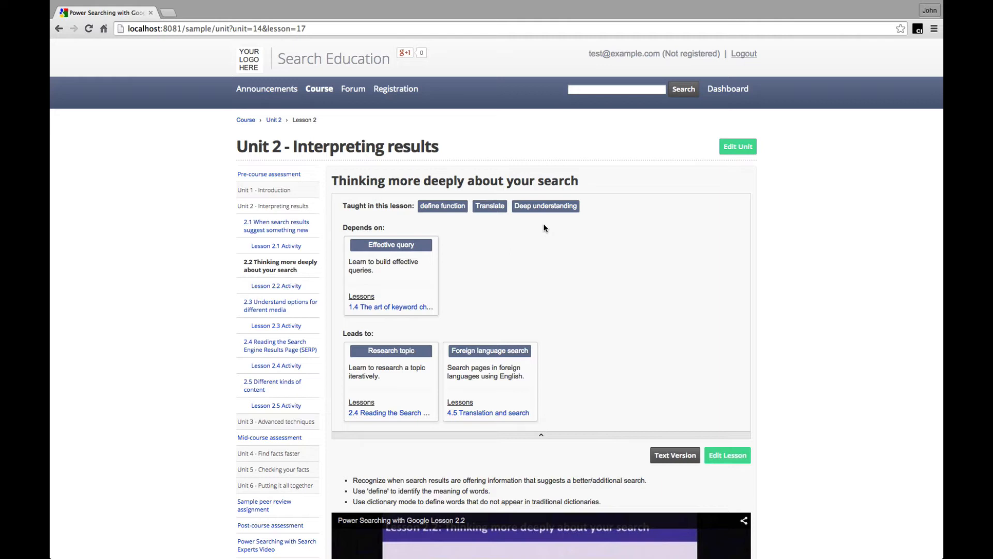
mouse_move(552, 335)
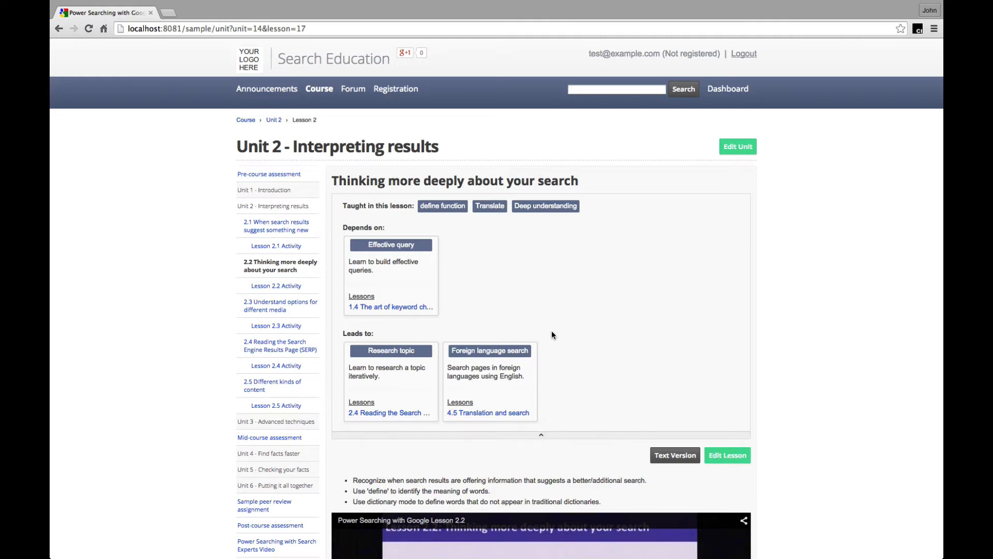
mouse_move(552, 339)
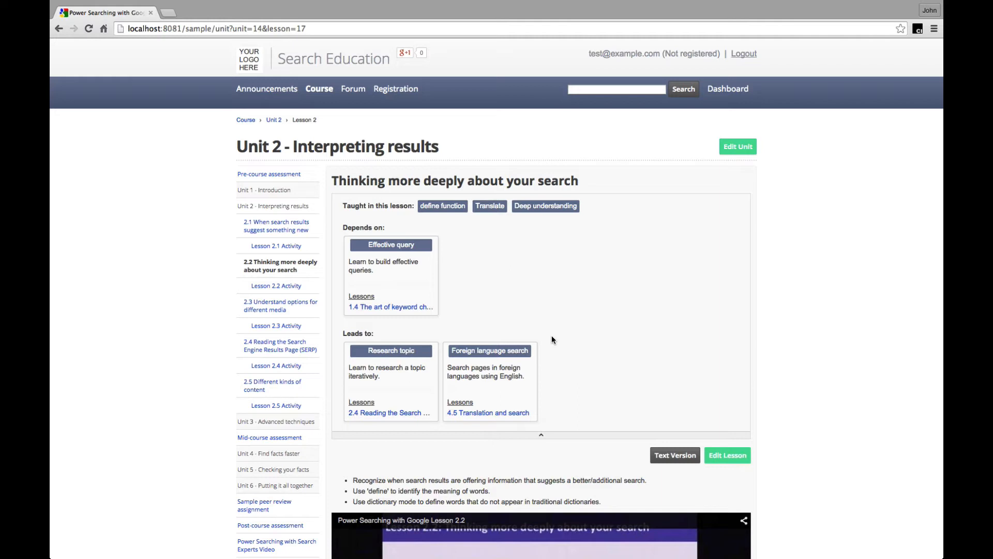
mouse_move(453, 316)
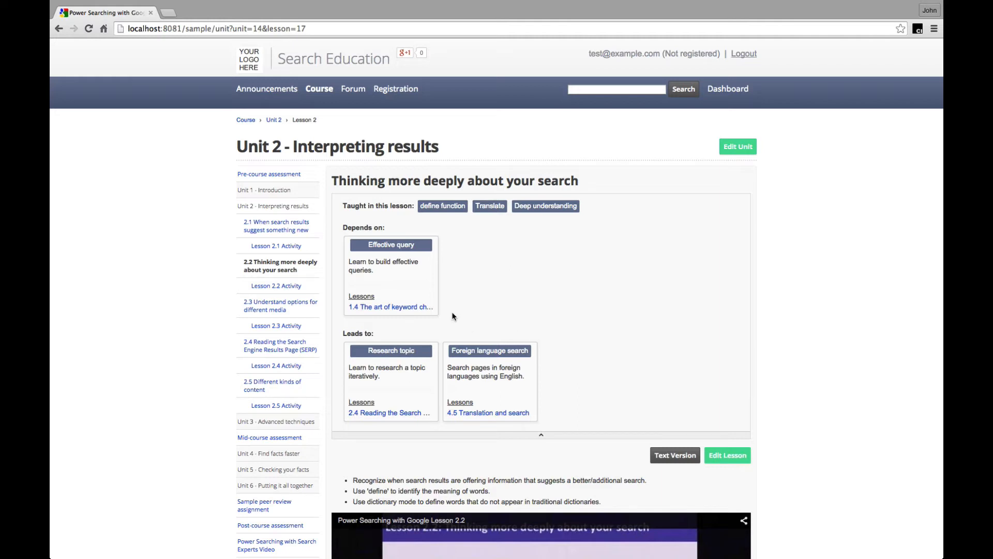
mouse_move(443, 310)
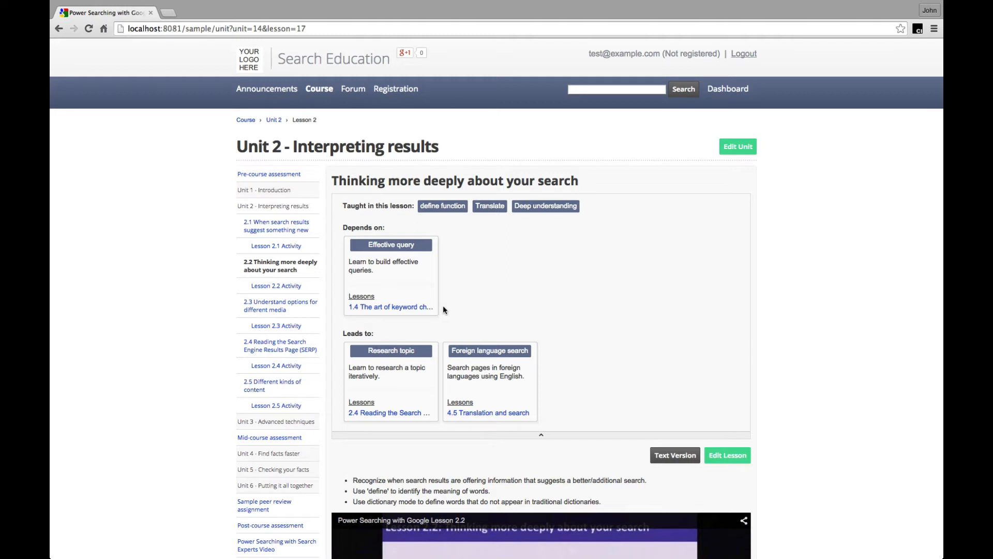
mouse_move(402, 316)
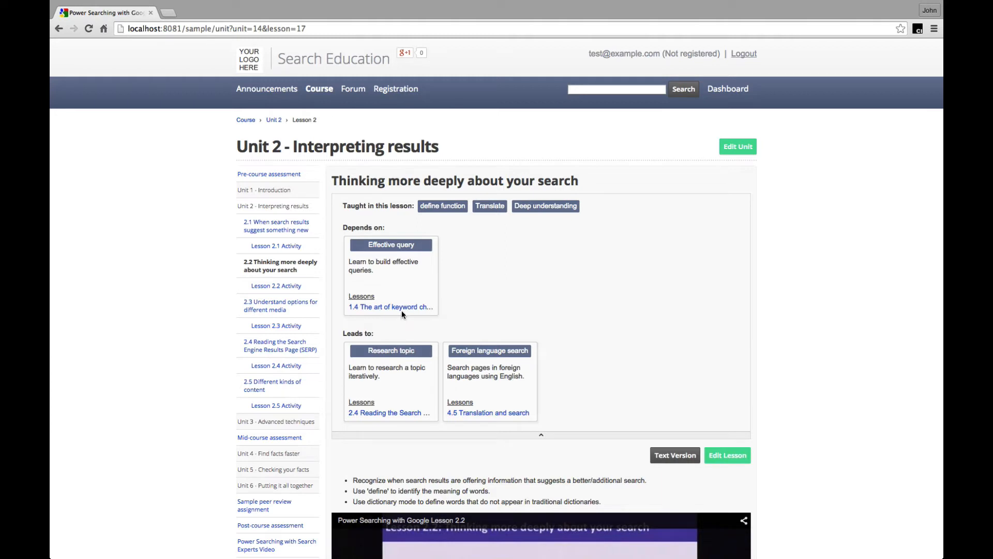
mouse_move(390, 306)
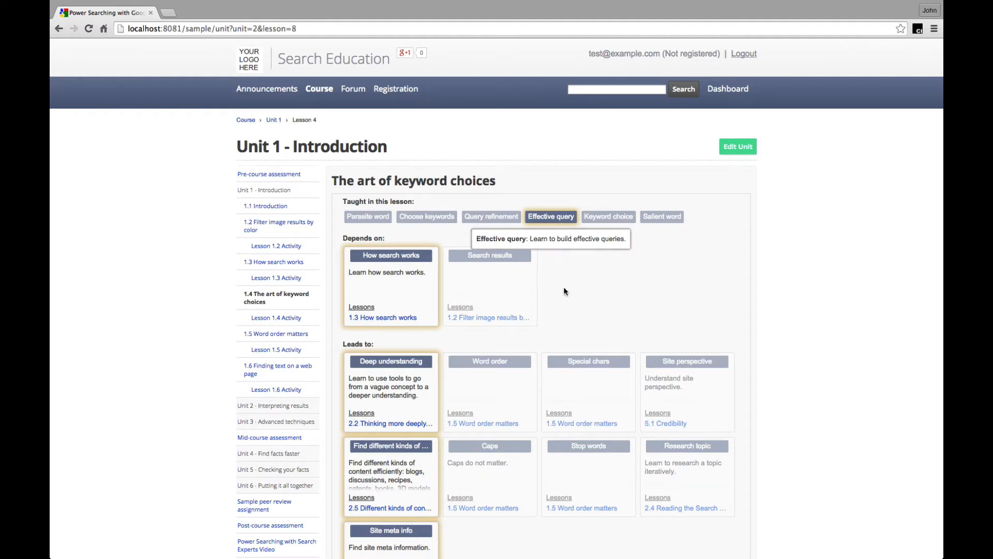
scroll(down, 3)
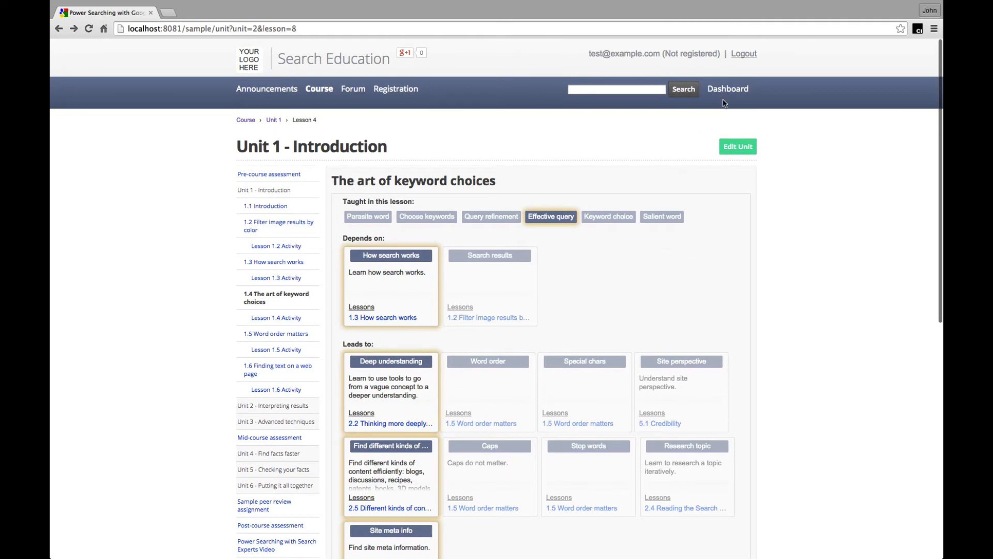
mouse_move(727, 89)
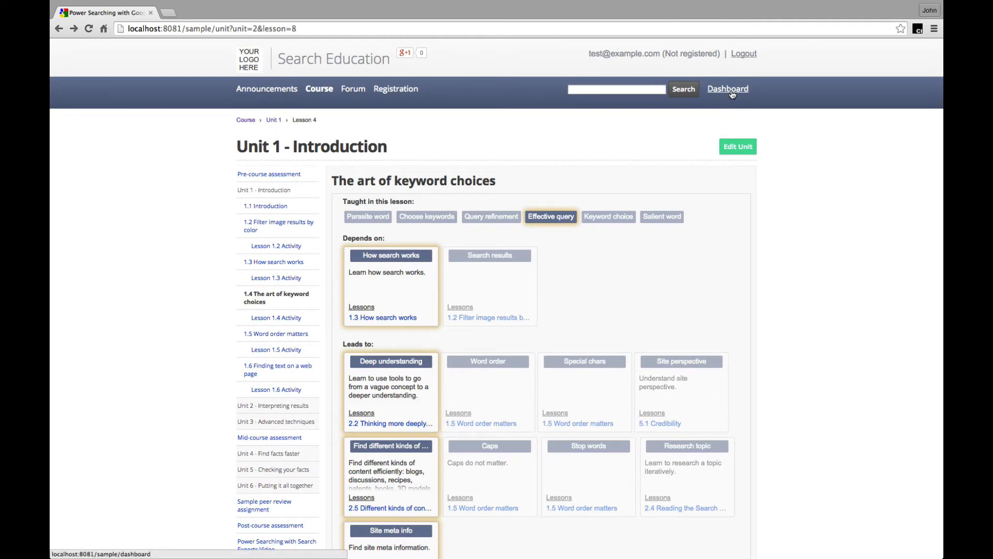
- Return to the course dashboard and open the Skill Map tab under Analytics
click(728, 88)
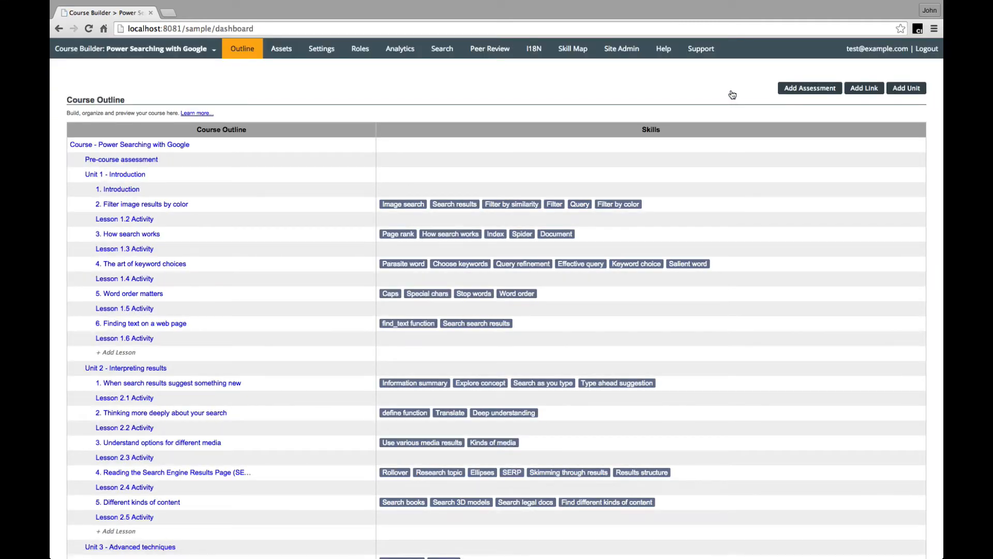
mouse_move(400, 49)
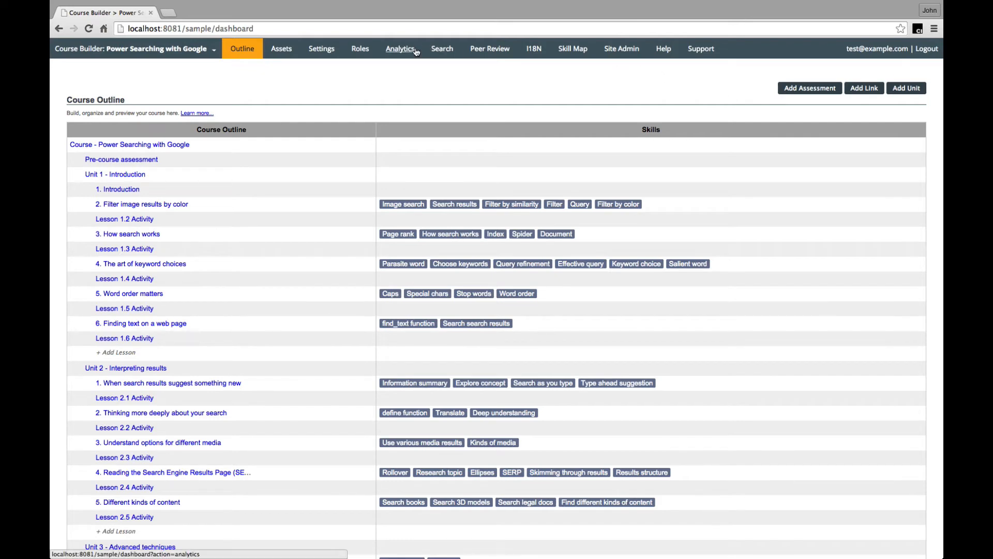
click(400, 48)
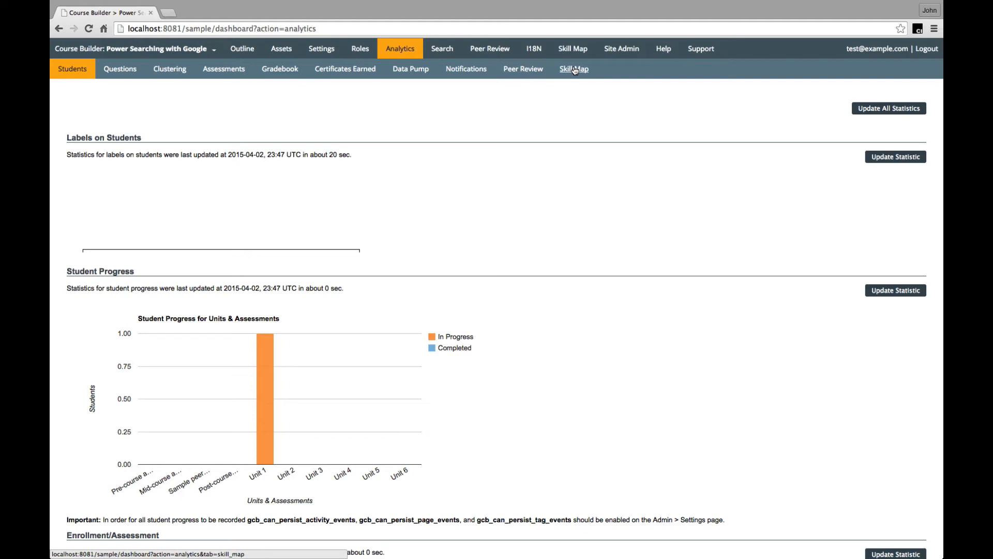
click(573, 68)
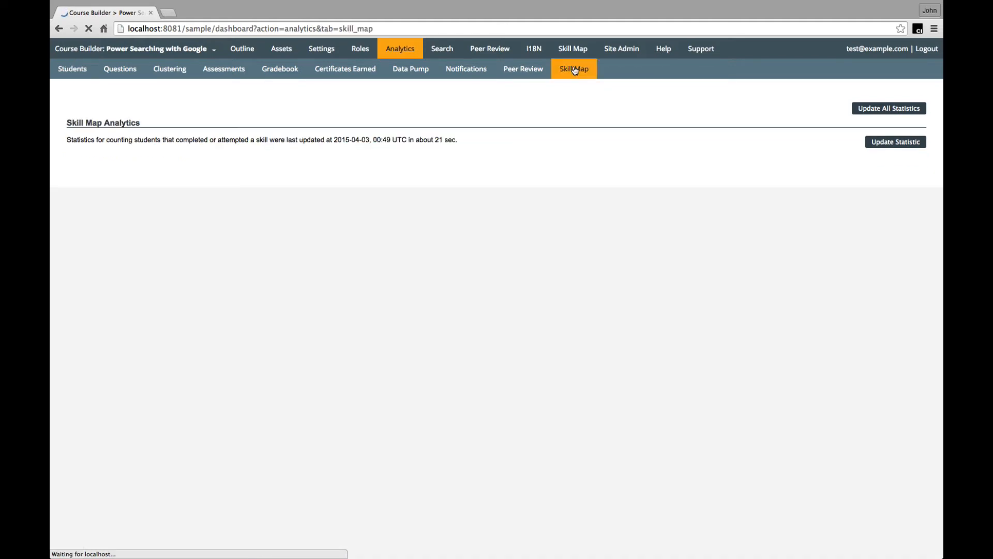
click(573, 68)
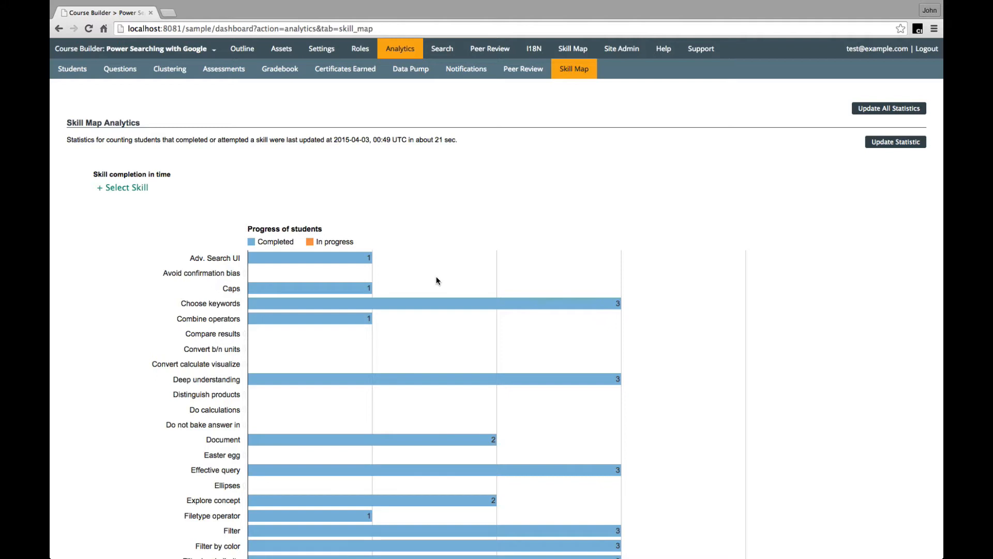
scroll(down, 3)
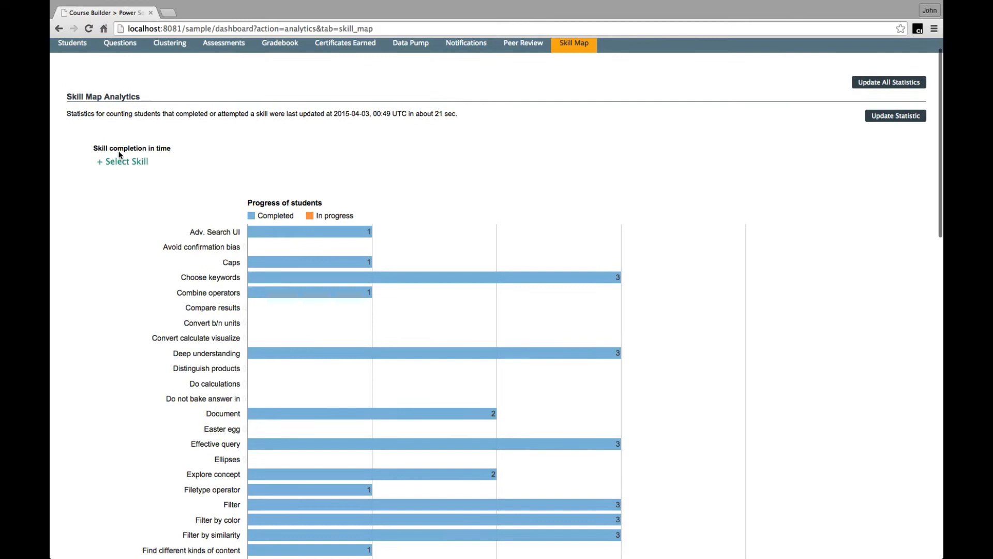
- Chart completion over time for Adv. Search UI, Choose keywords and Combine operators
click(122, 161)
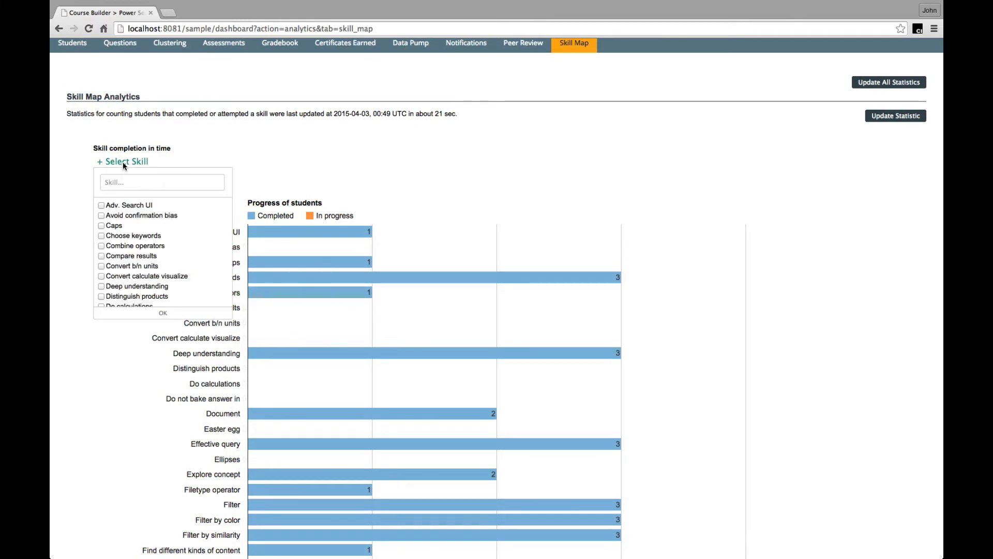
click(101, 204)
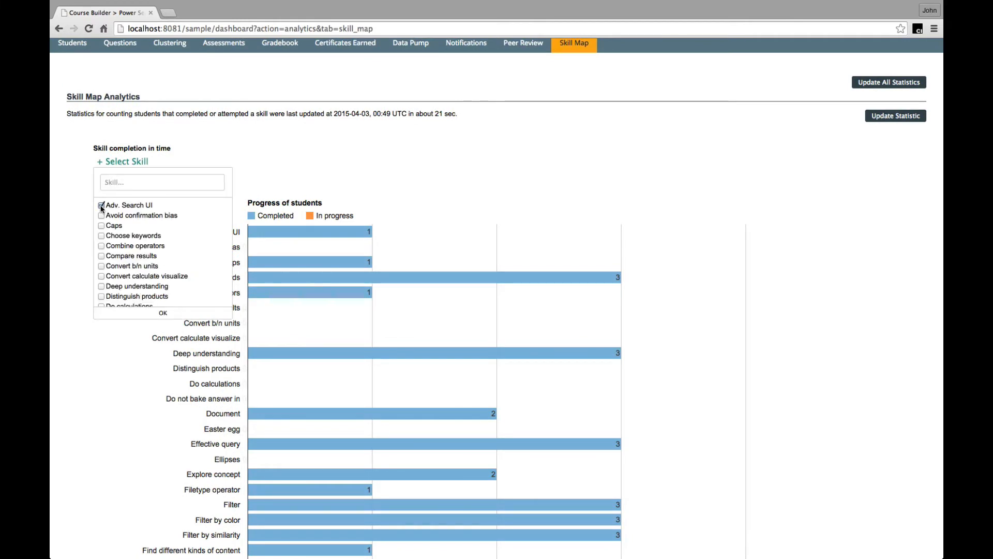
click(101, 205)
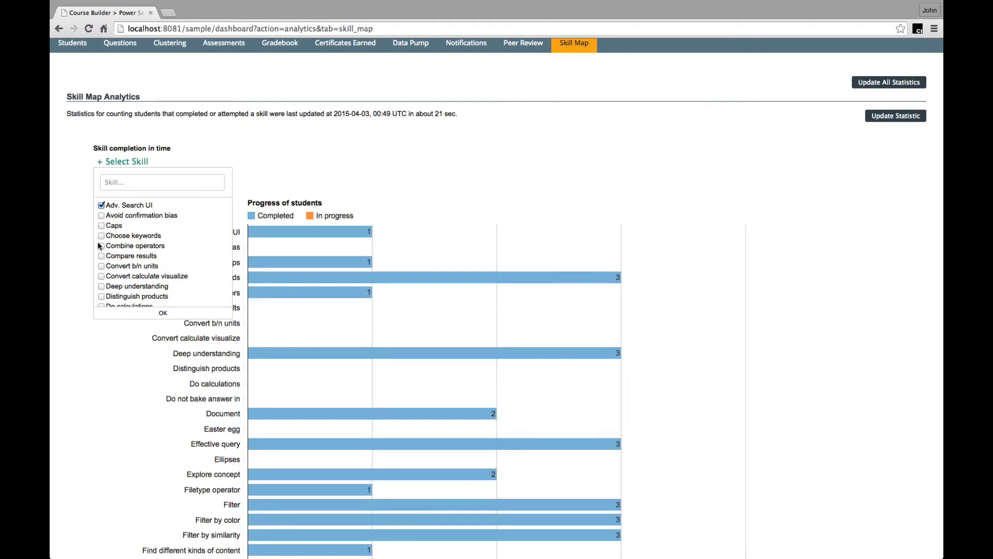
click(102, 236)
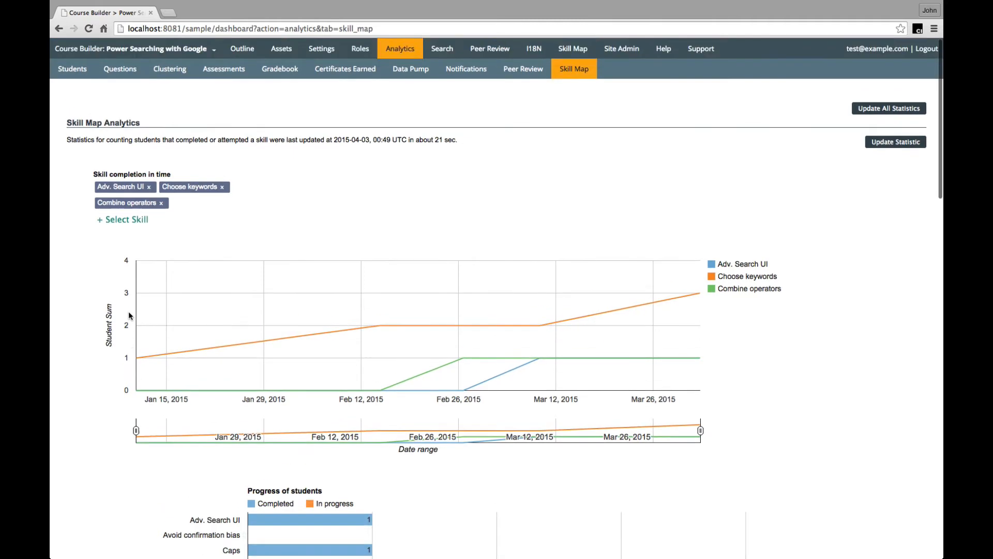
mouse_move(671, 118)
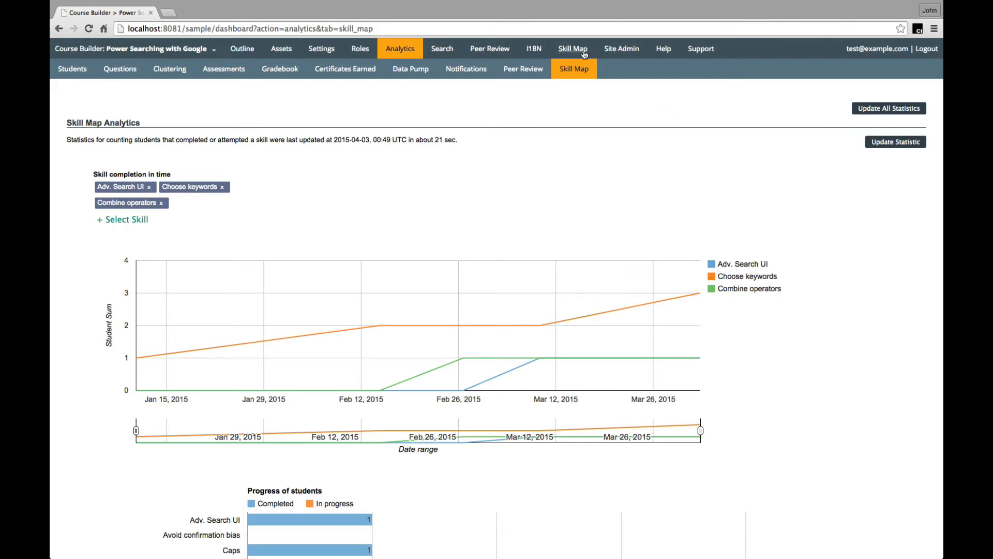
- Review the 74-skill Skills Table, then switch to the Skills Graph view
click(572, 48)
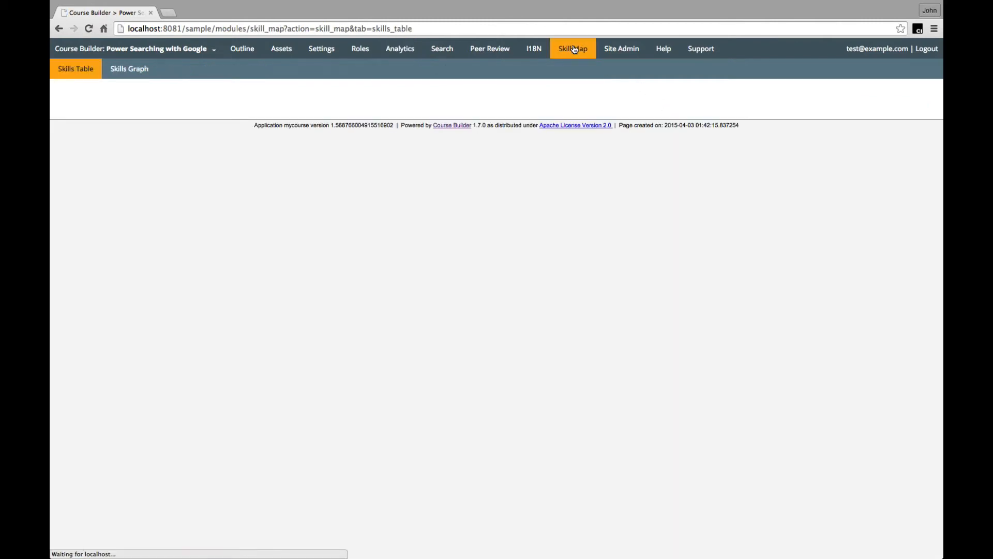
click(572, 48)
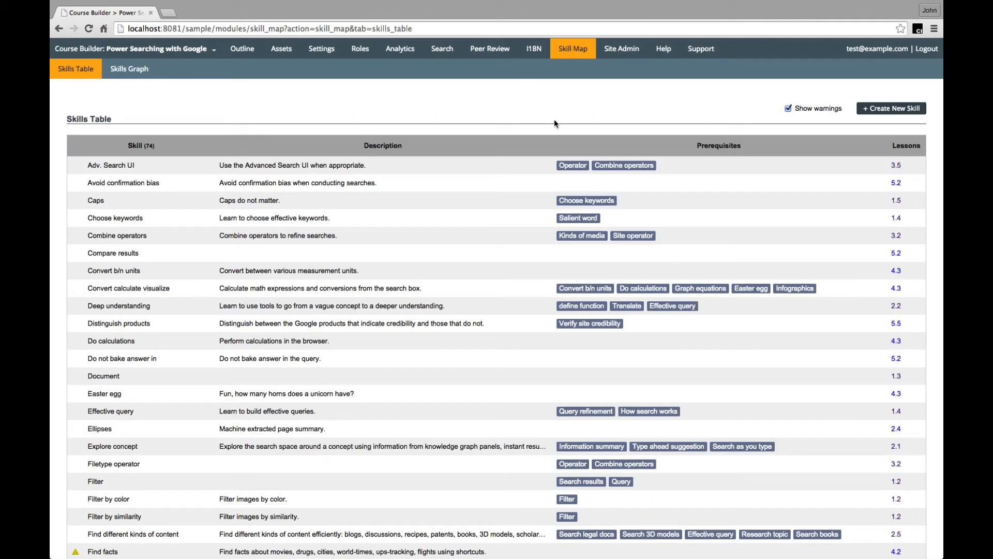
mouse_move(549, 150)
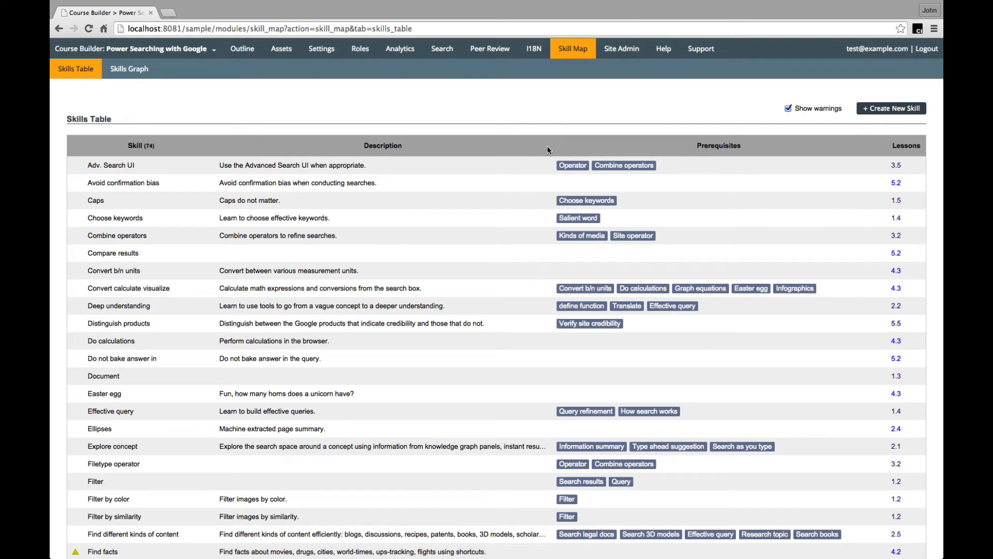
mouse_move(511, 218)
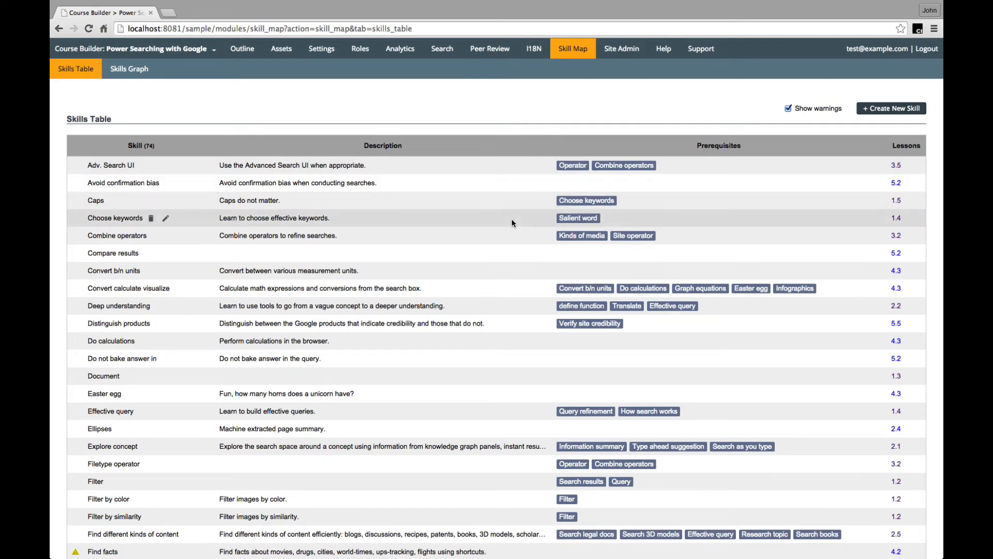
scroll(down, 3)
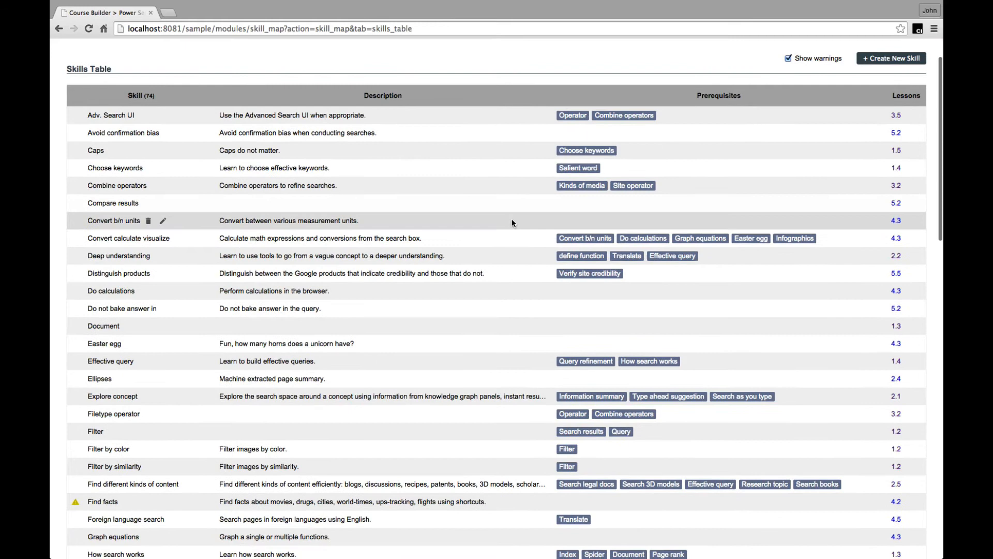
scroll(down, 3)
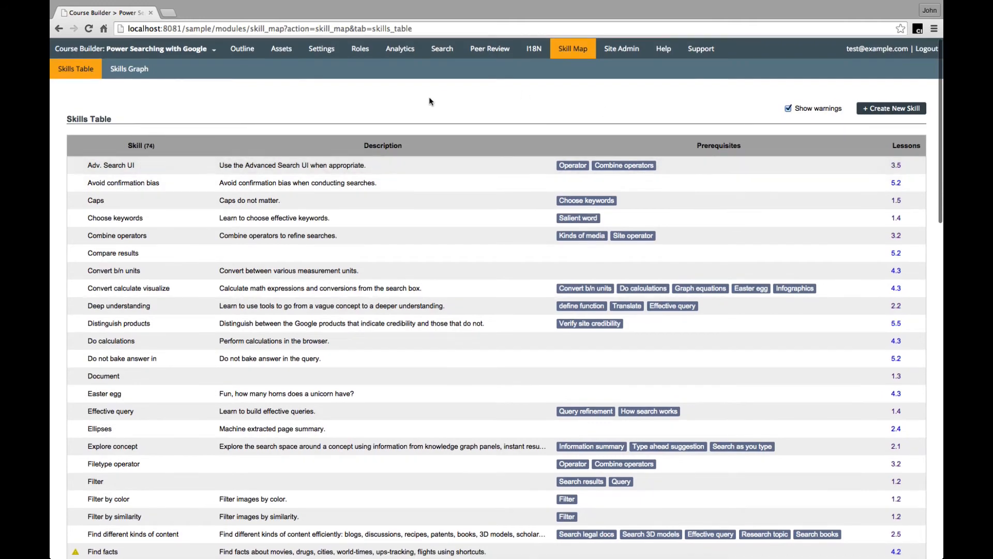
click(128, 68)
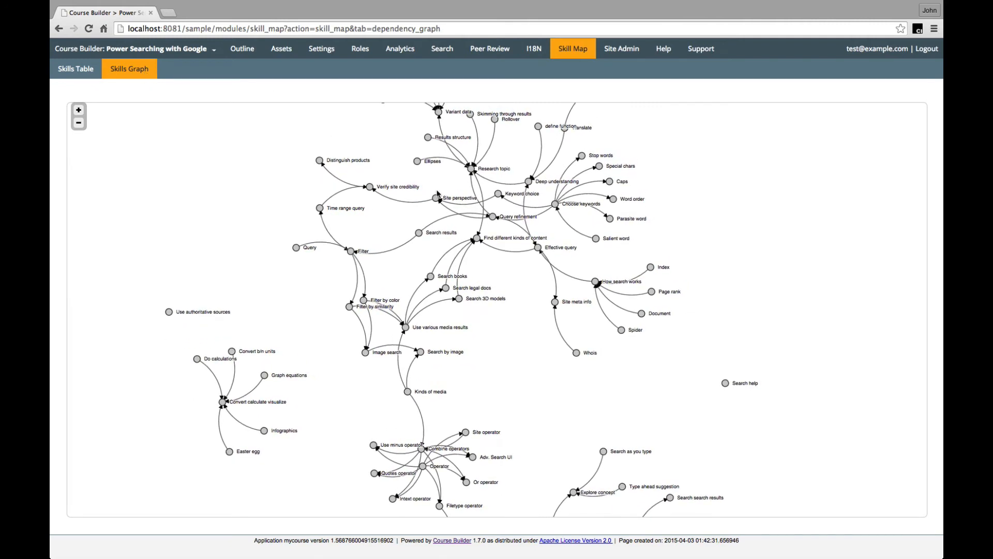
- Show the course dropdown listing Power Searching with Google and Sample Skill Mapping Class
click(557, 204)
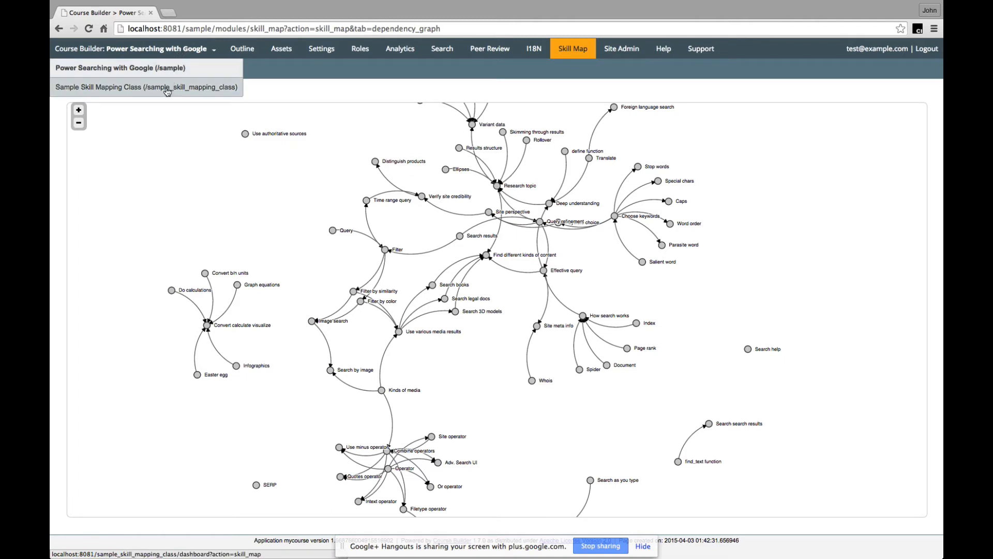
- In Sample Skill Mapping Class, save skill 'place value': 'Recognize ones, tens, and hundreds'
click(149, 87)
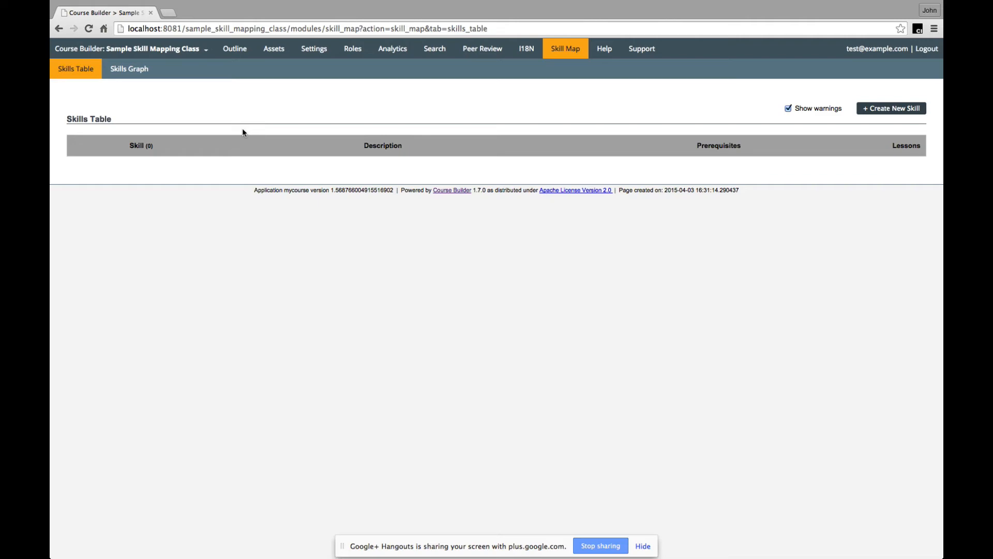
mouse_move(364, 104)
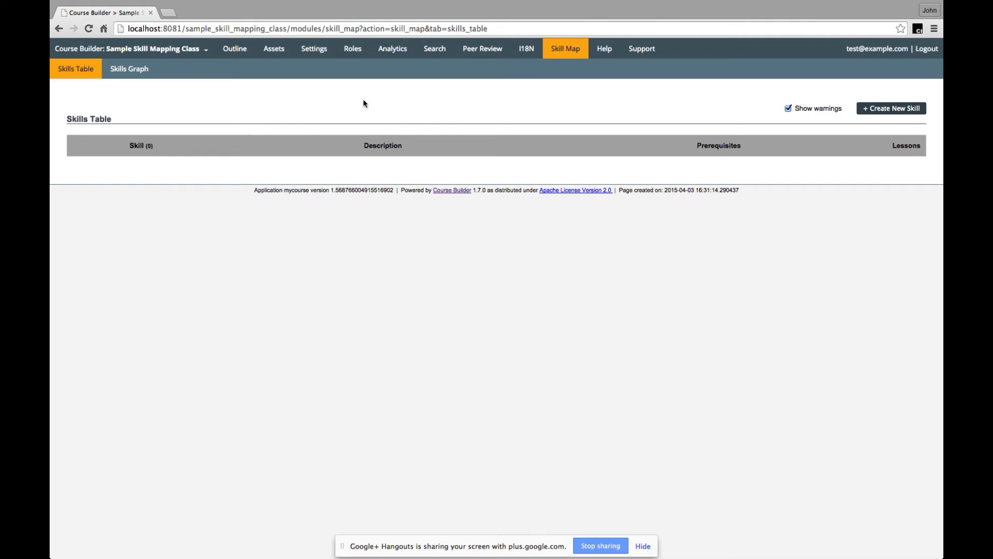
click(891, 108)
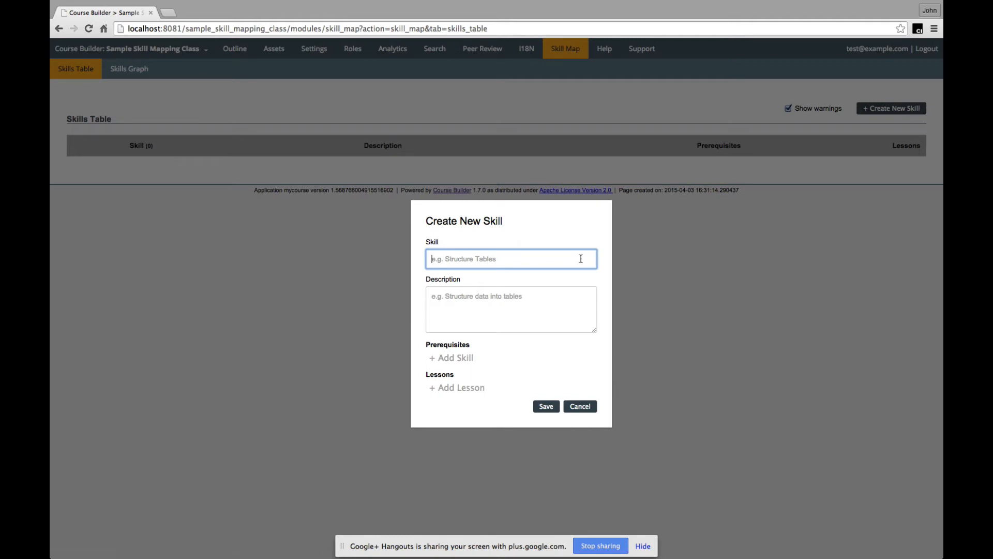
text(place value)
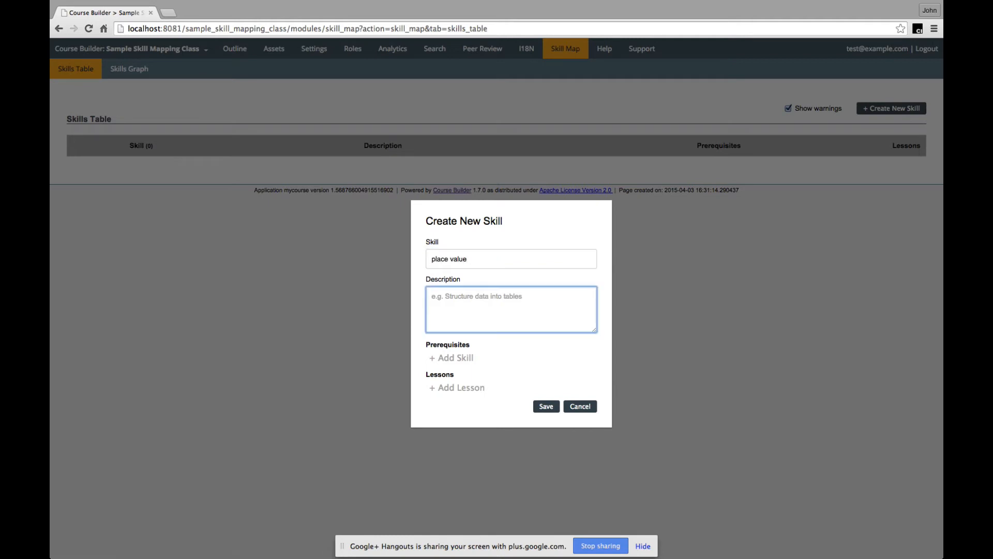
text(Recogni)
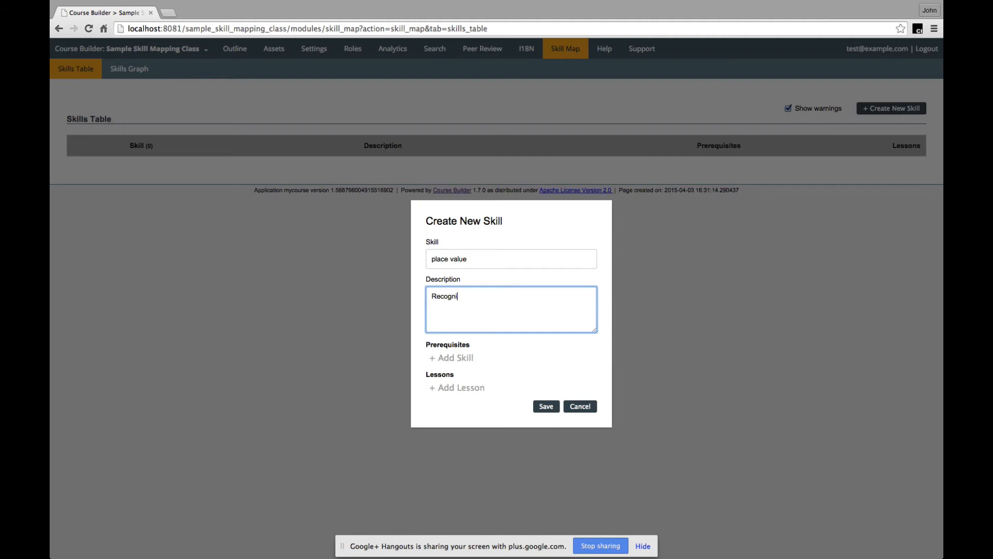
text(ze ones)
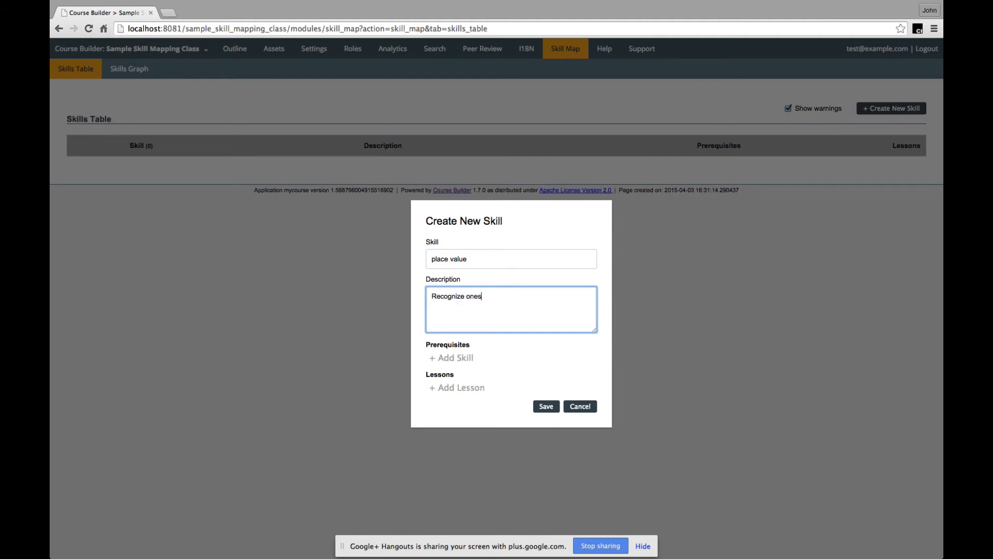
text(, tens, and)
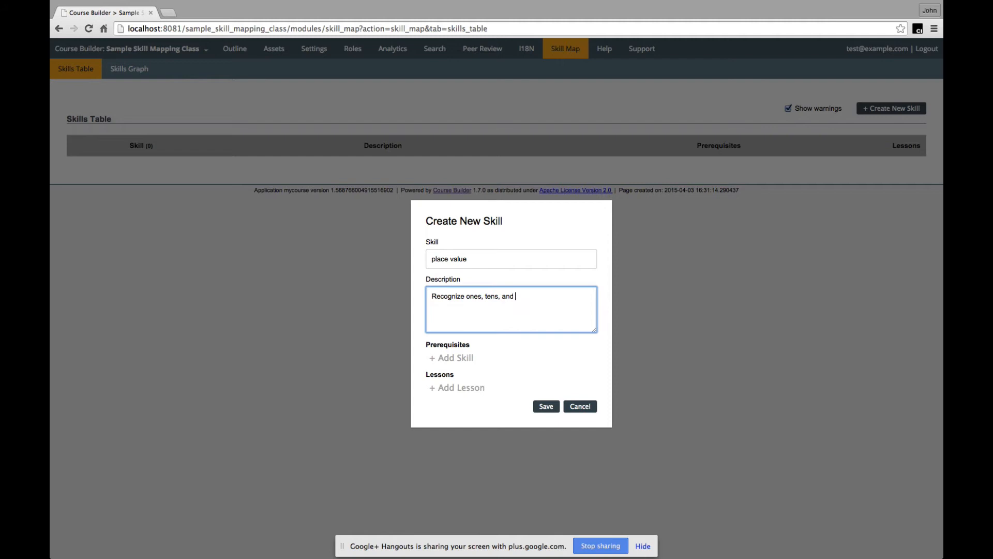
text(hundreds)
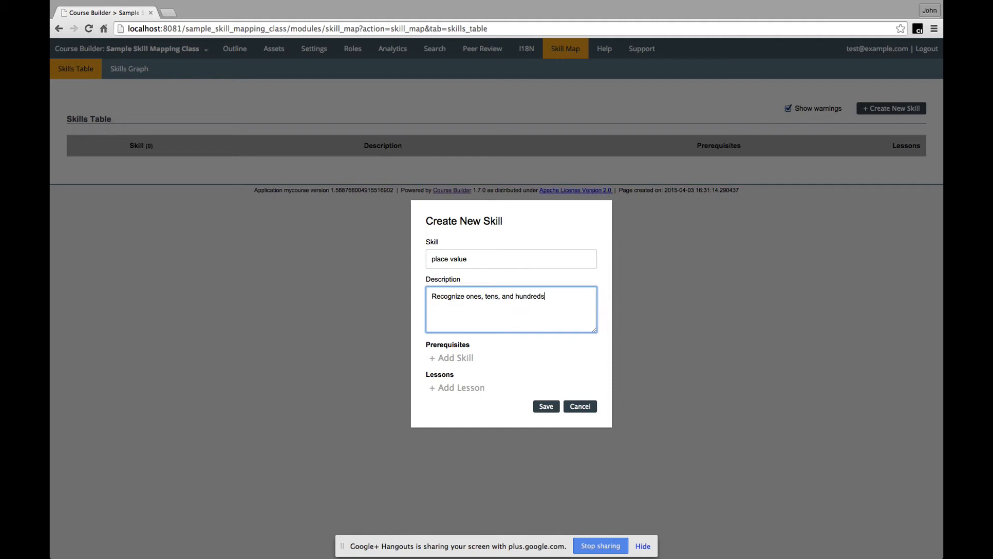
click(545, 407)
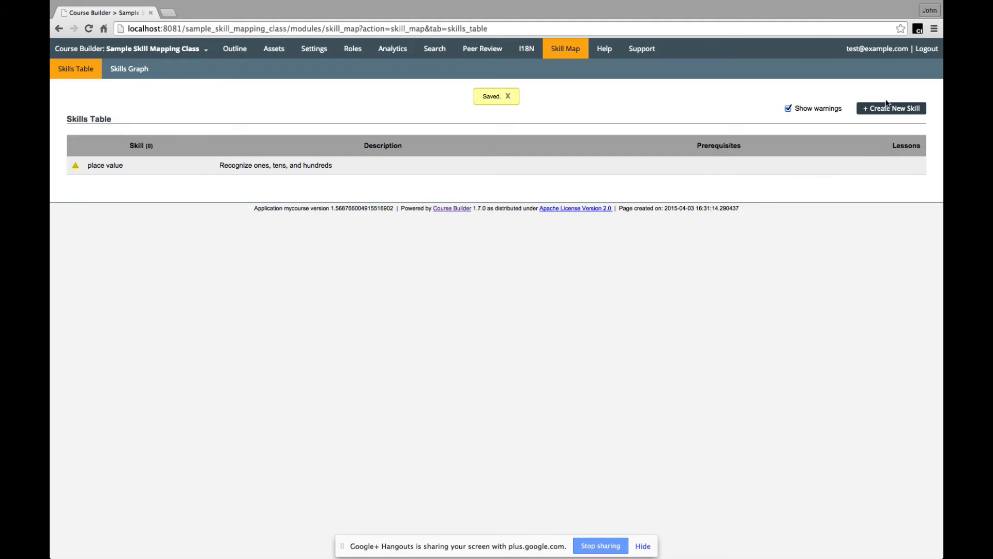
- Save a new skill 'count by 10's' described as counting forward by 10's
click(891, 108)
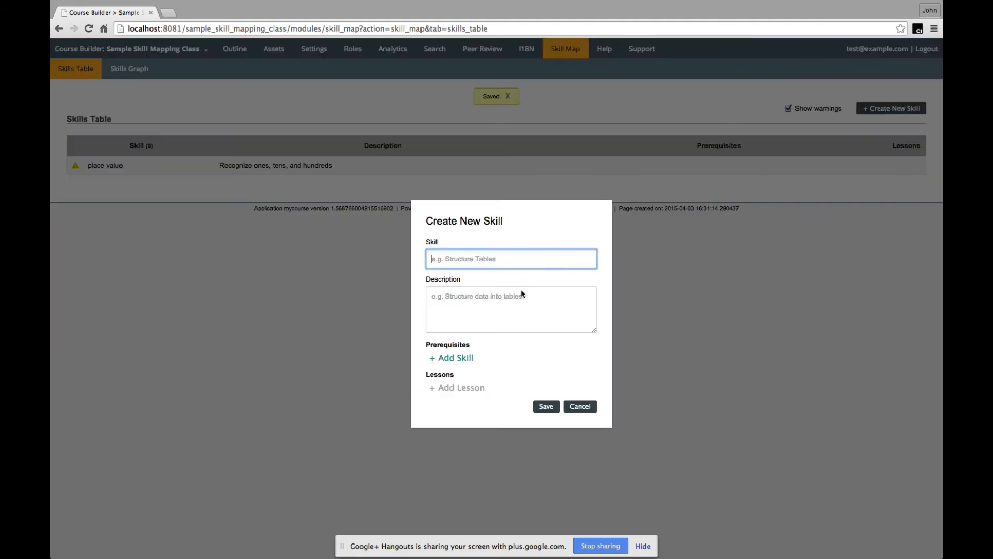
text(count by 10's)
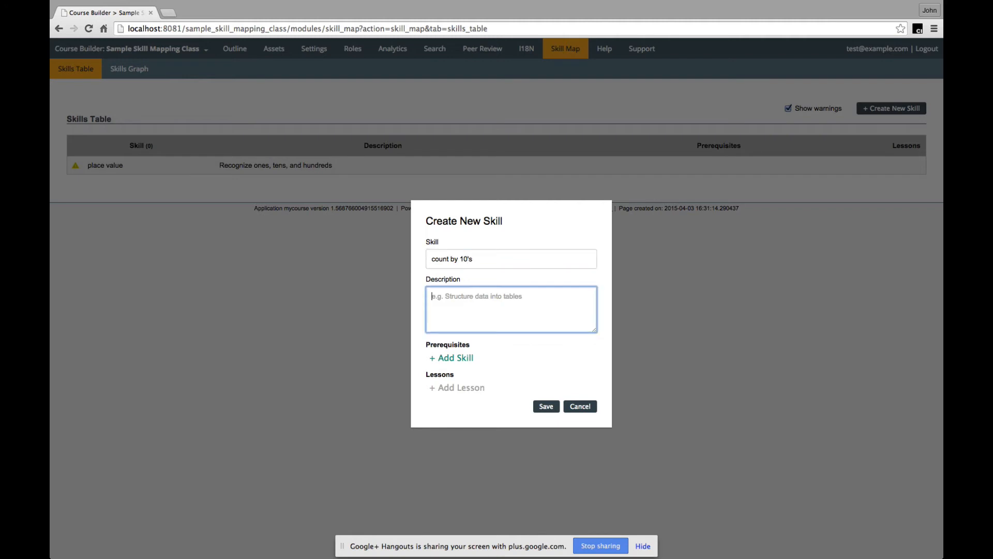
text(C)
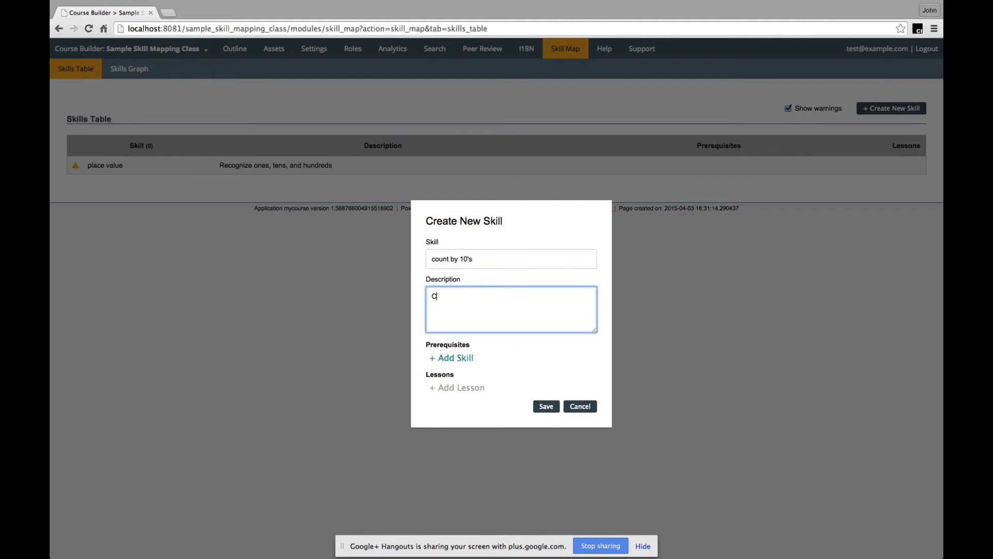
text(ount forward by 10)
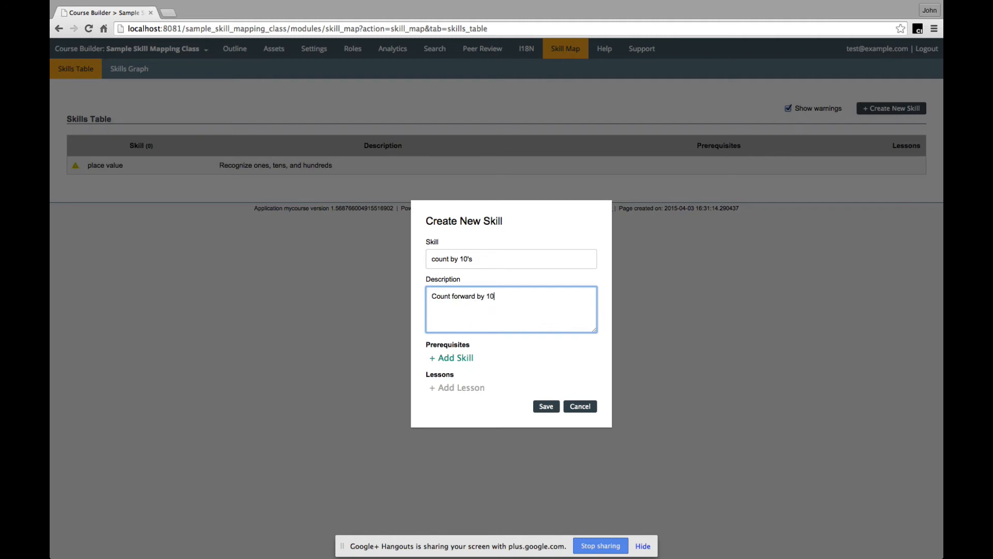
text('s)
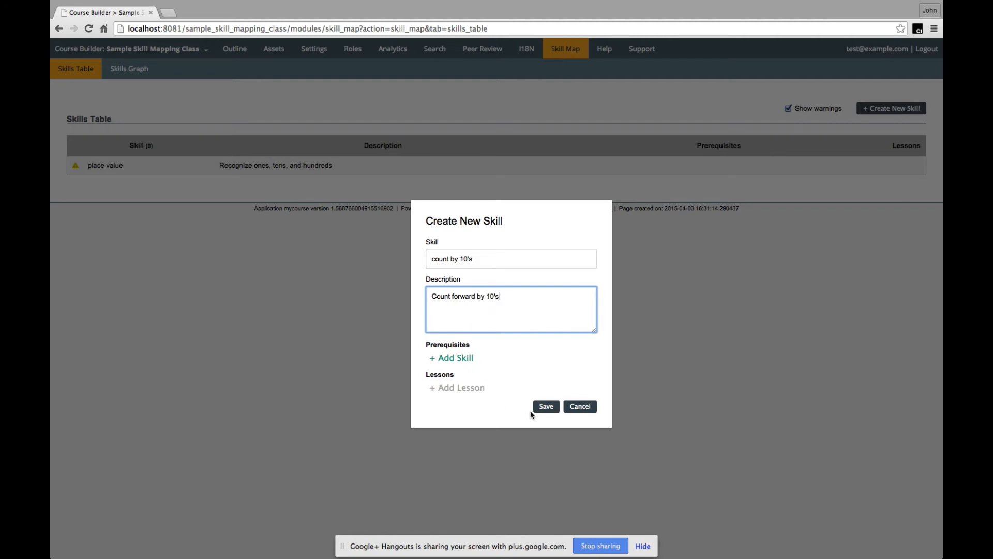
click(545, 406)
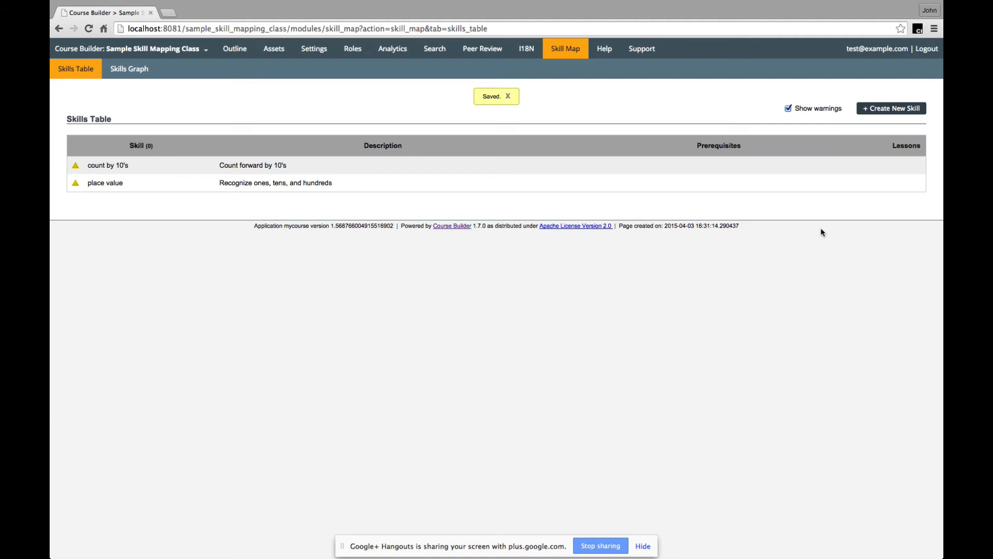
- Save a third skill 'count by 5's' described as counting forward by 5's
click(891, 107)
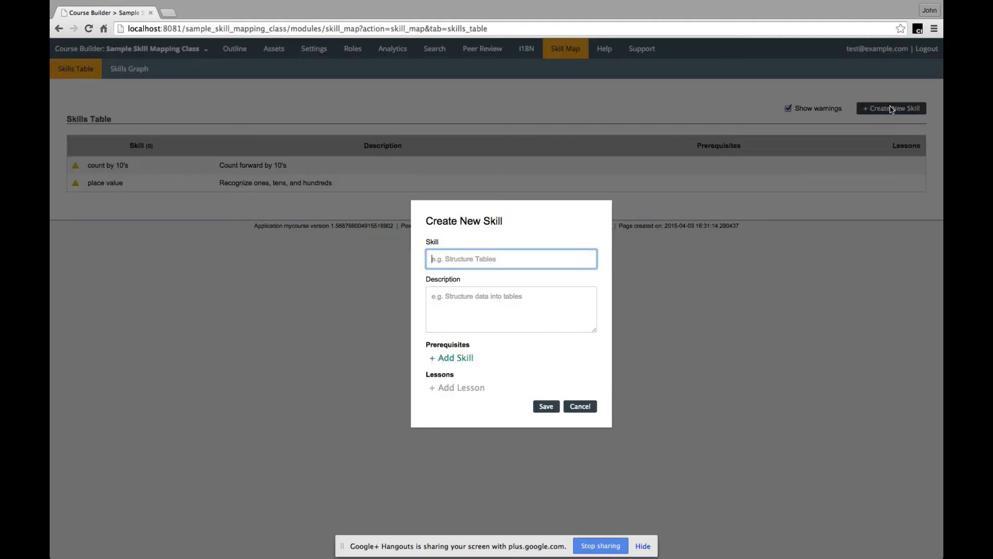
text(count)
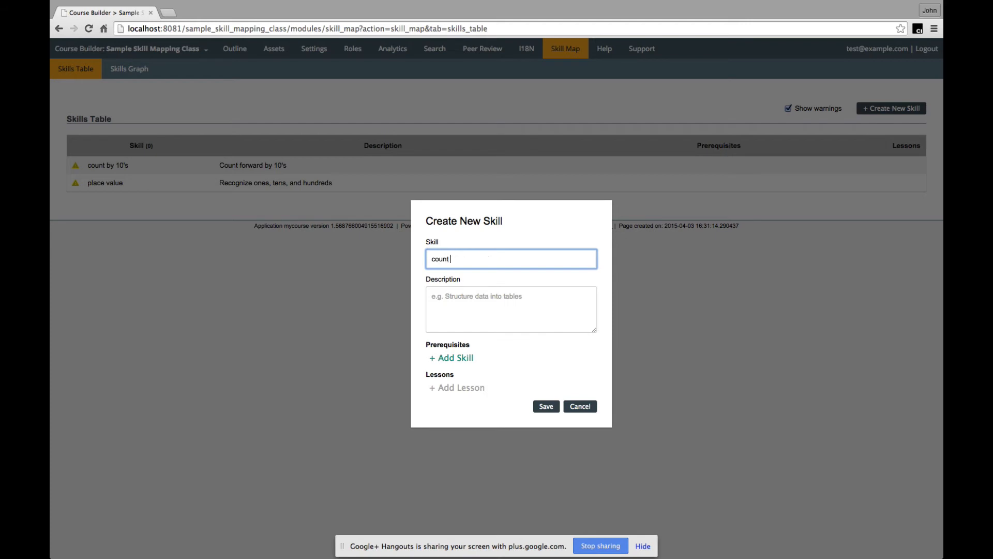
text(by 5's)
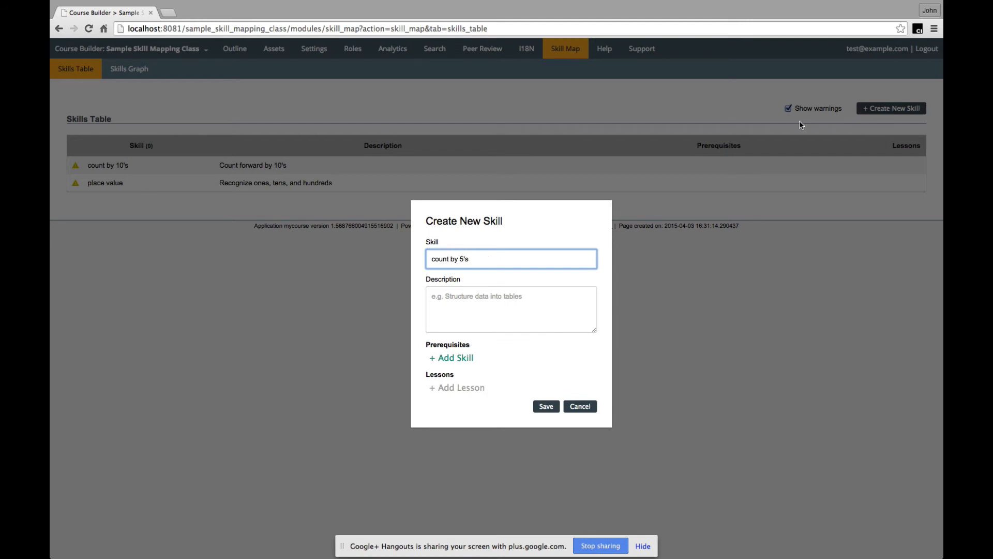
text(Count forward by 5)
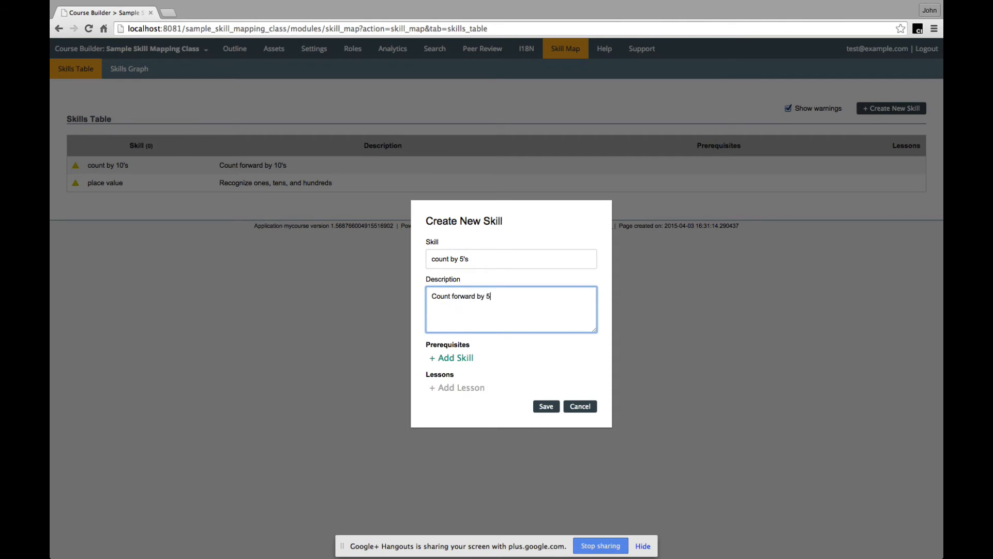
text('s)
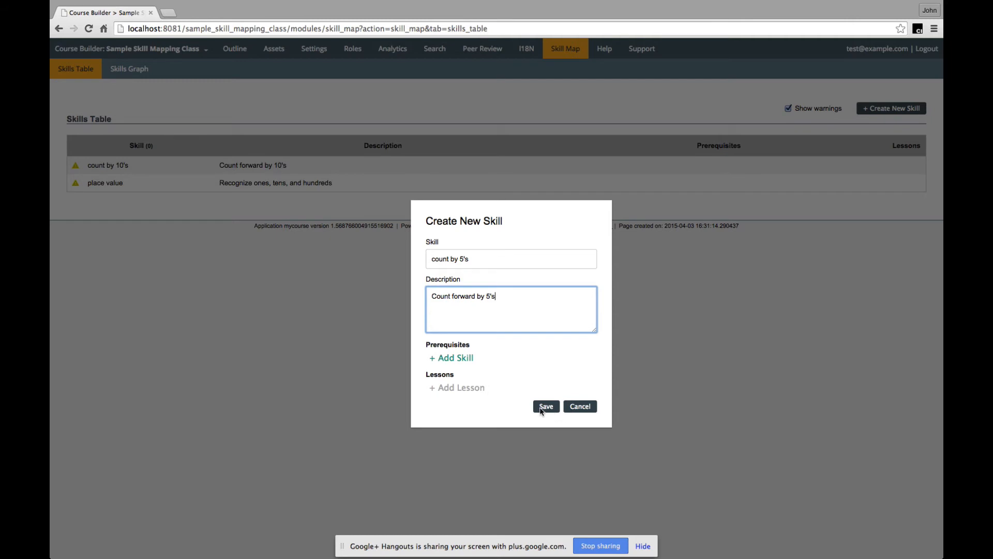
click(545, 406)
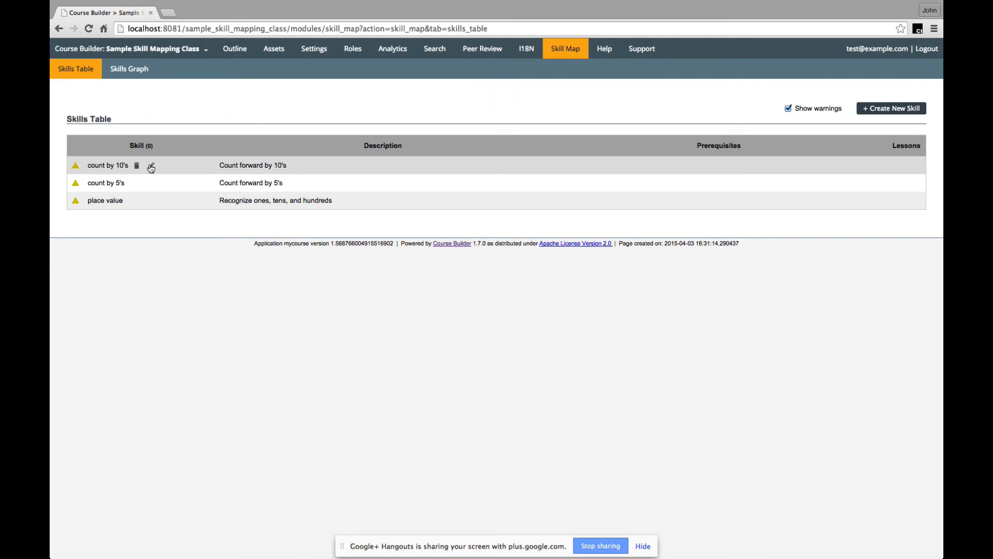
- Edit count by 10's, add place value as its prerequisite, and save
click(151, 165)
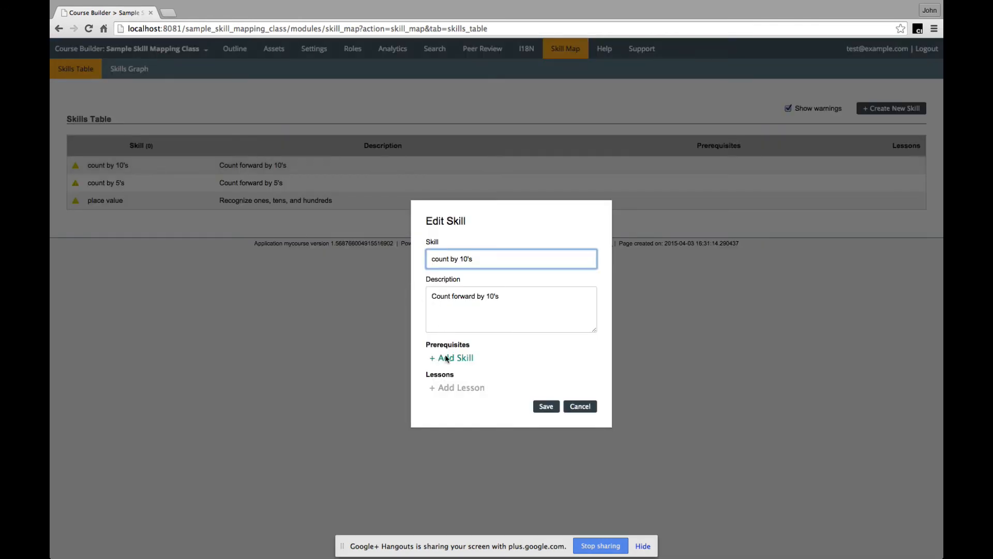
click(452, 357)
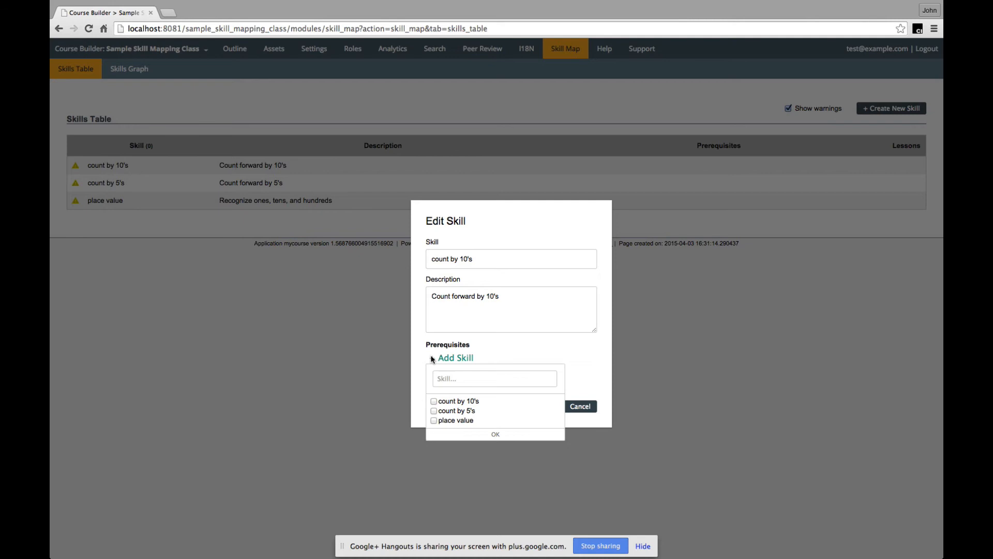
click(434, 420)
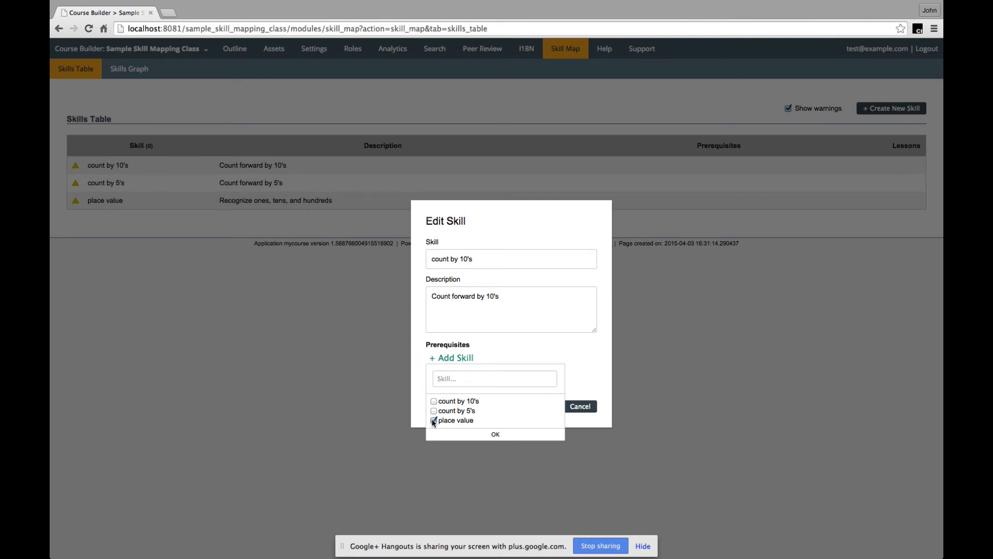
click(495, 434)
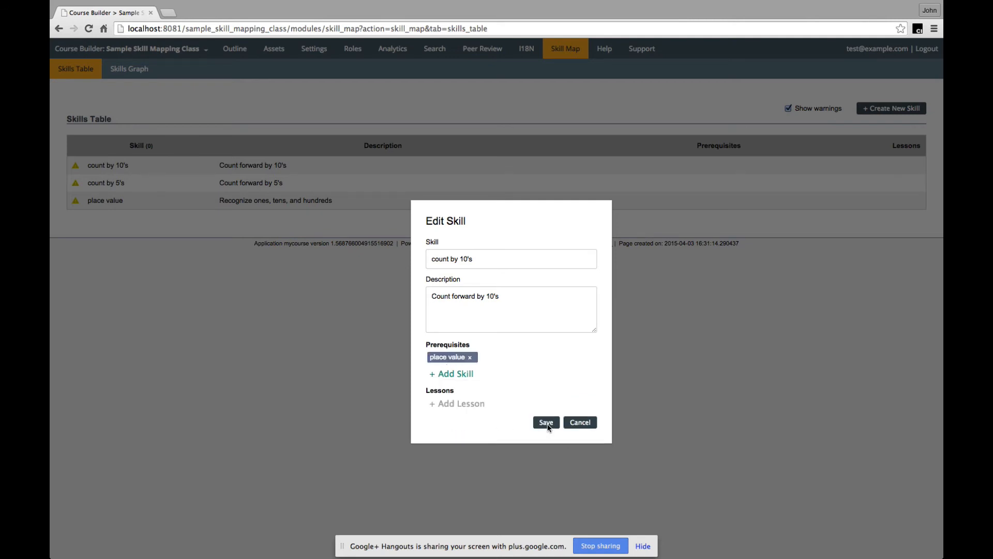
click(545, 422)
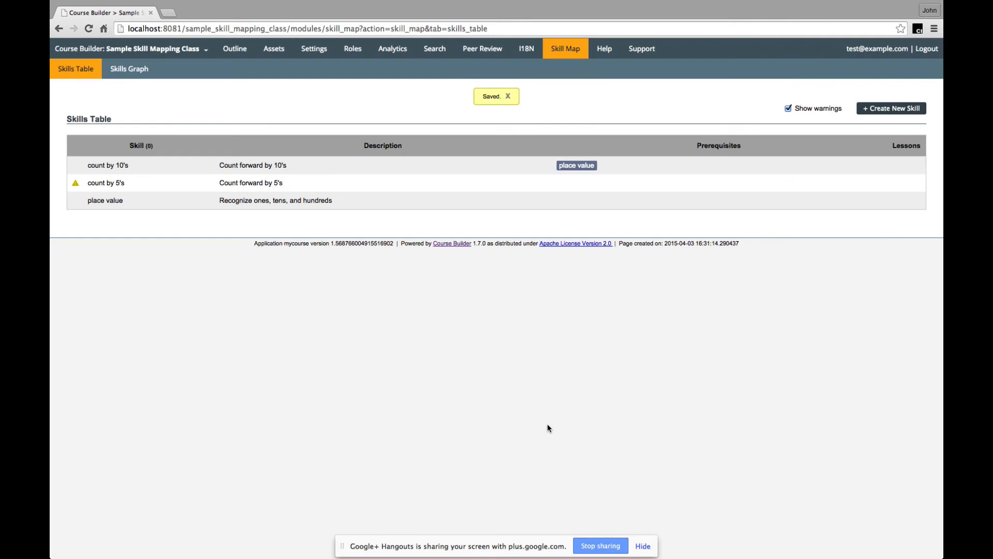
mouse_move(137, 200)
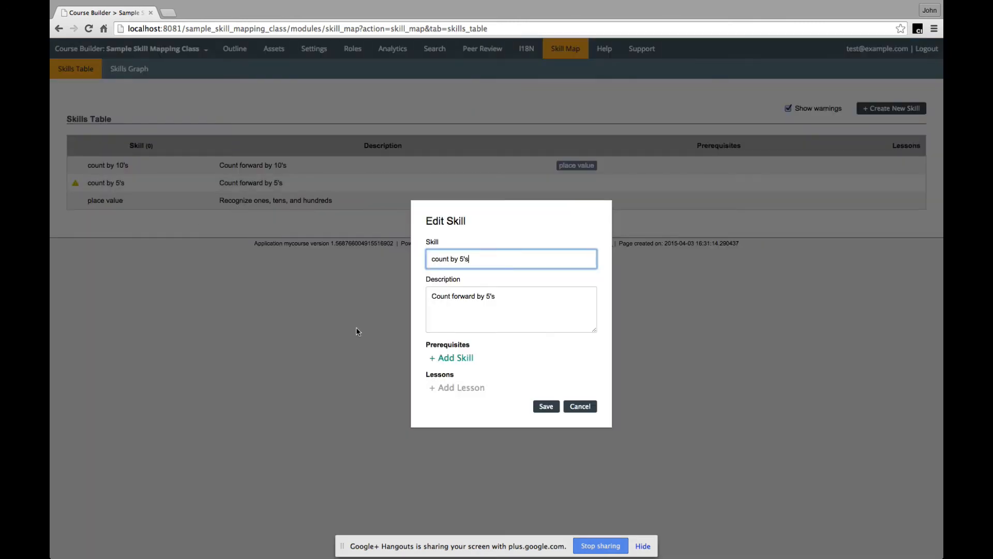
- Add count by 10's and place value as prerequisites of count by 5's, and save
click(451, 357)
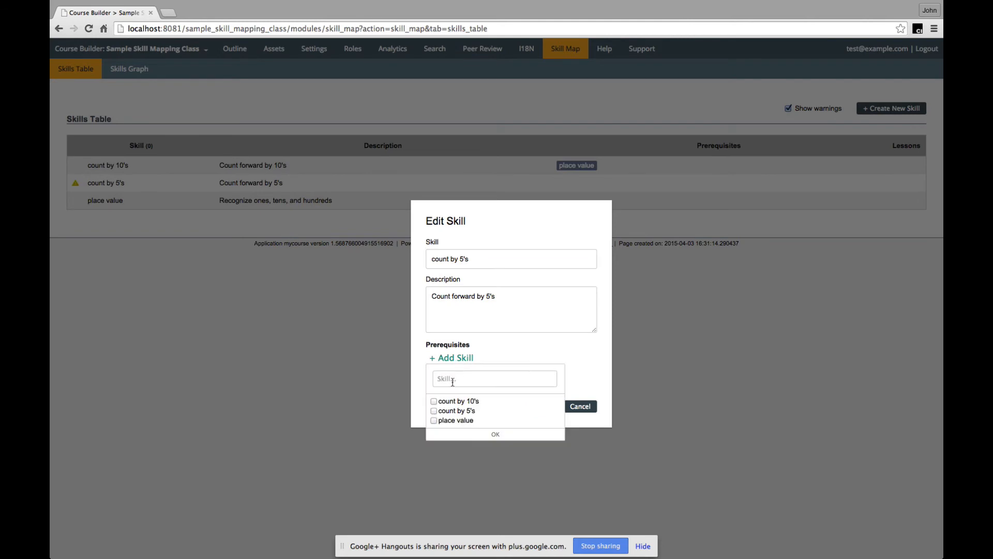
click(434, 400)
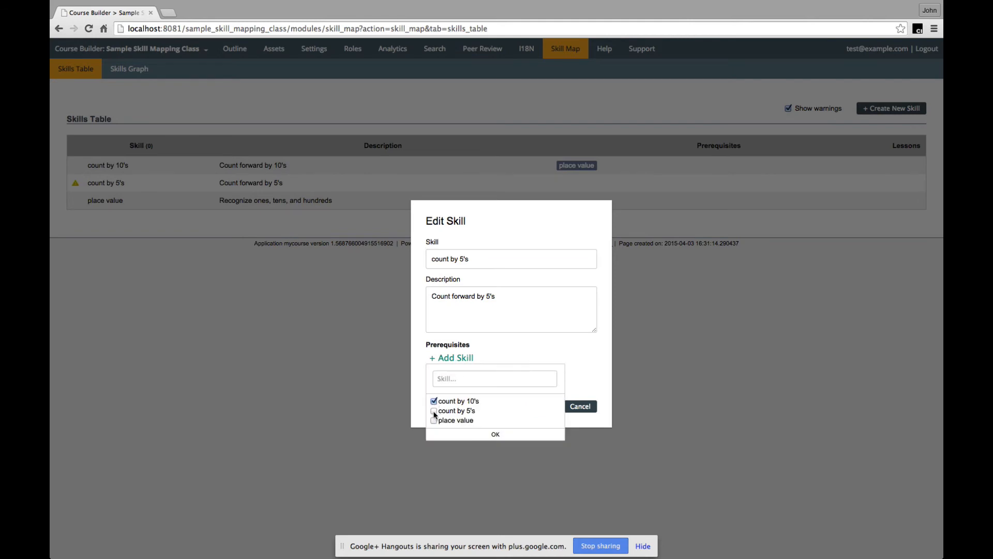
click(434, 420)
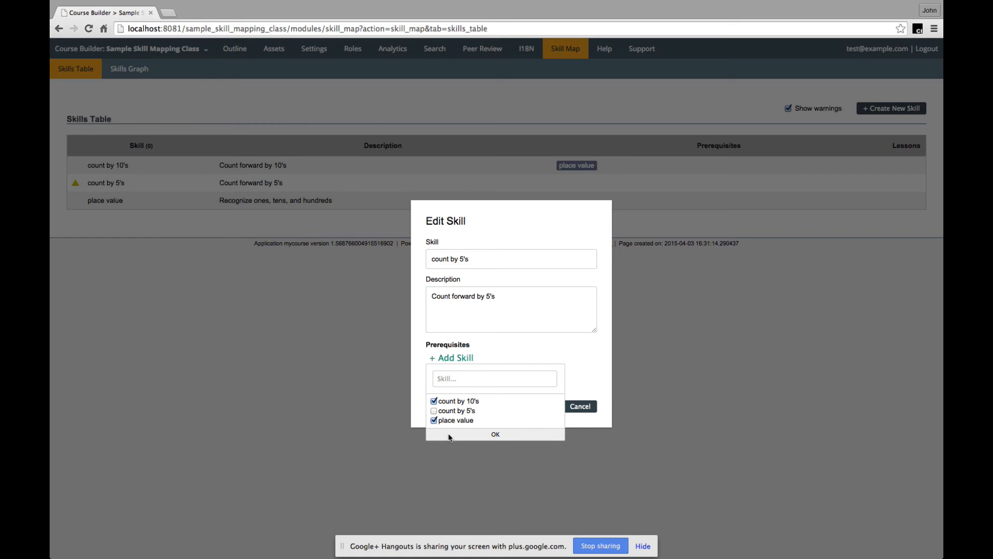
click(494, 434)
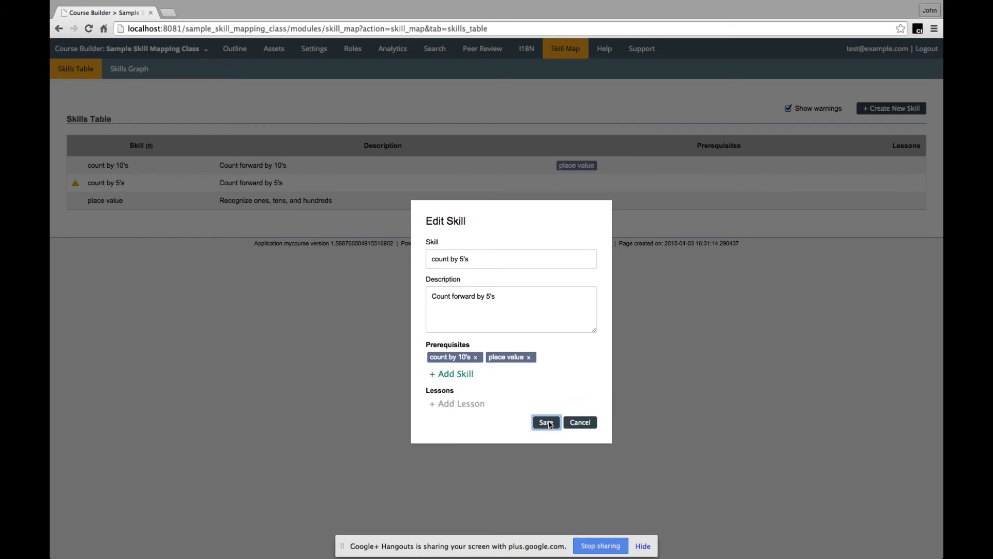
click(545, 422)
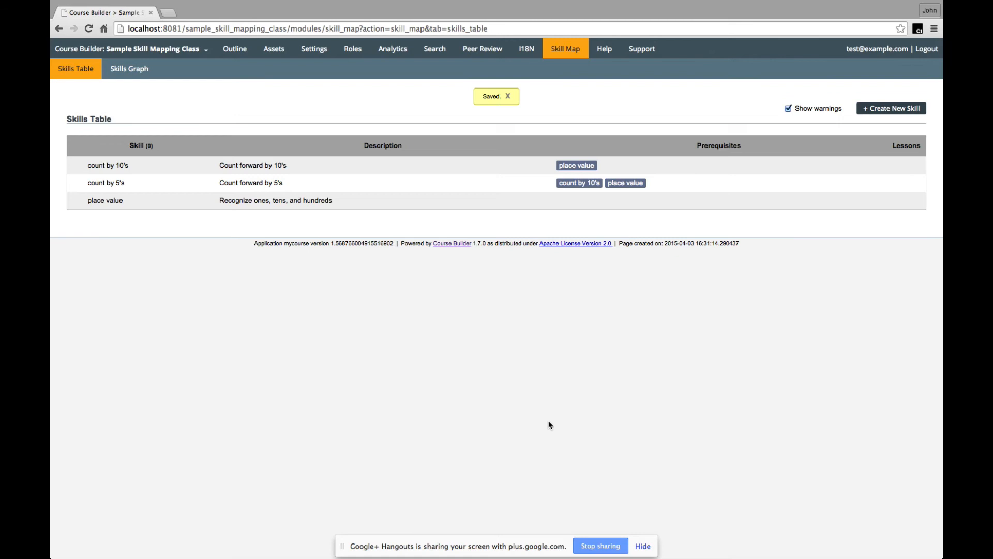
click(508, 97)
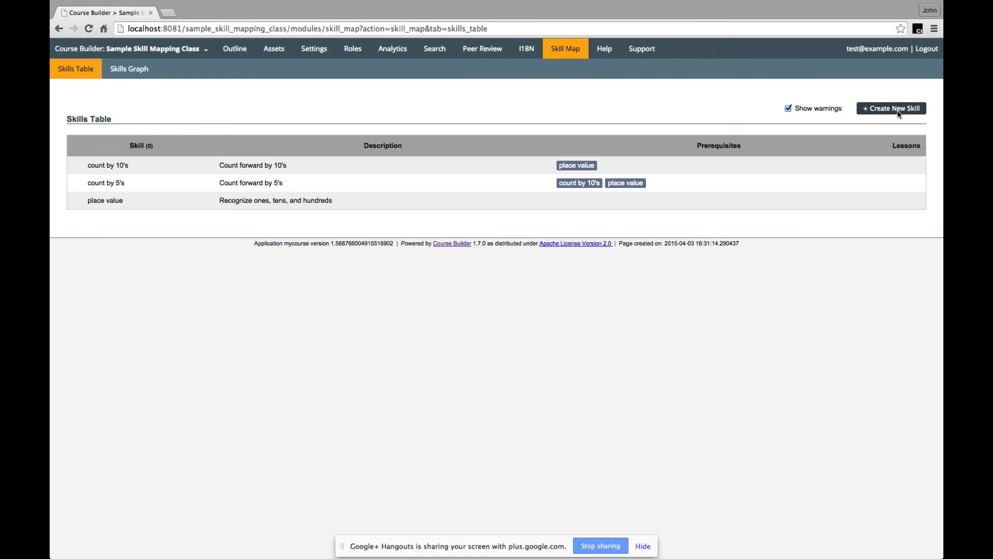
- Create a new skill and enter 'add single digit' as its name
click(891, 108)
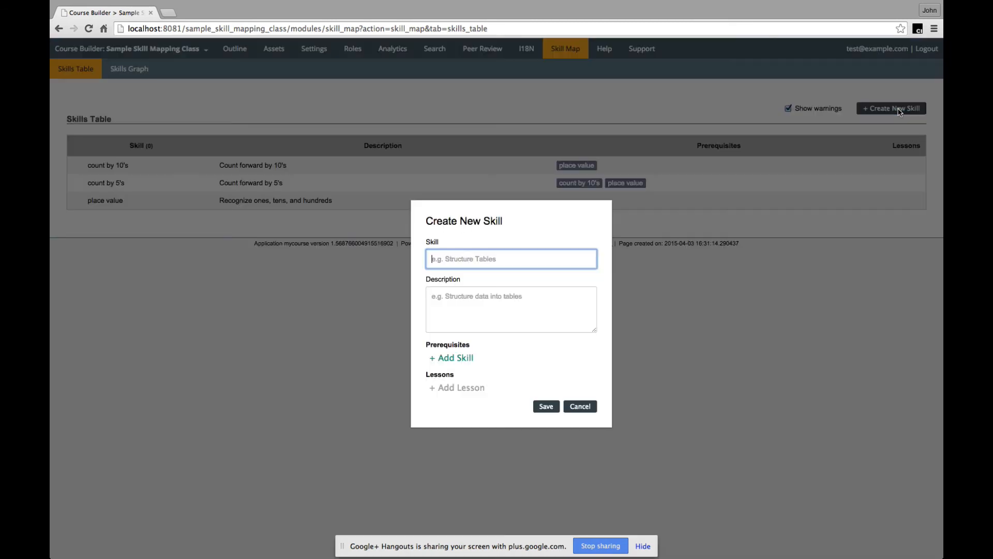
text(add single d)
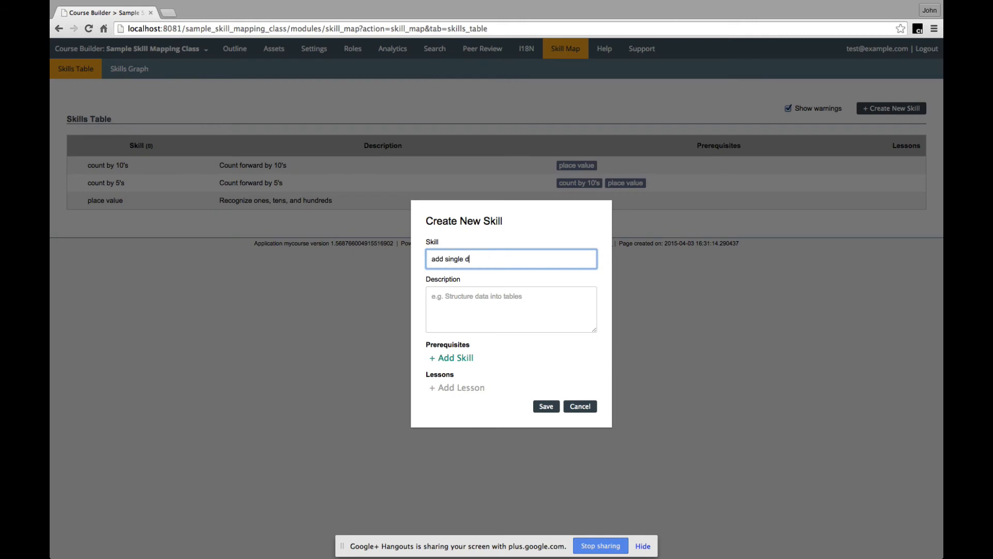
text(igit)
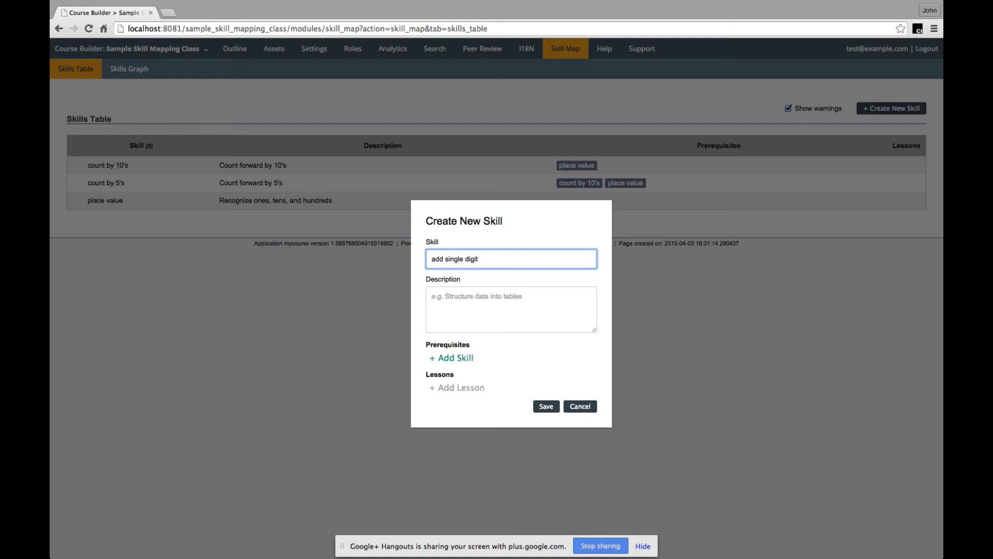
click(545, 406)
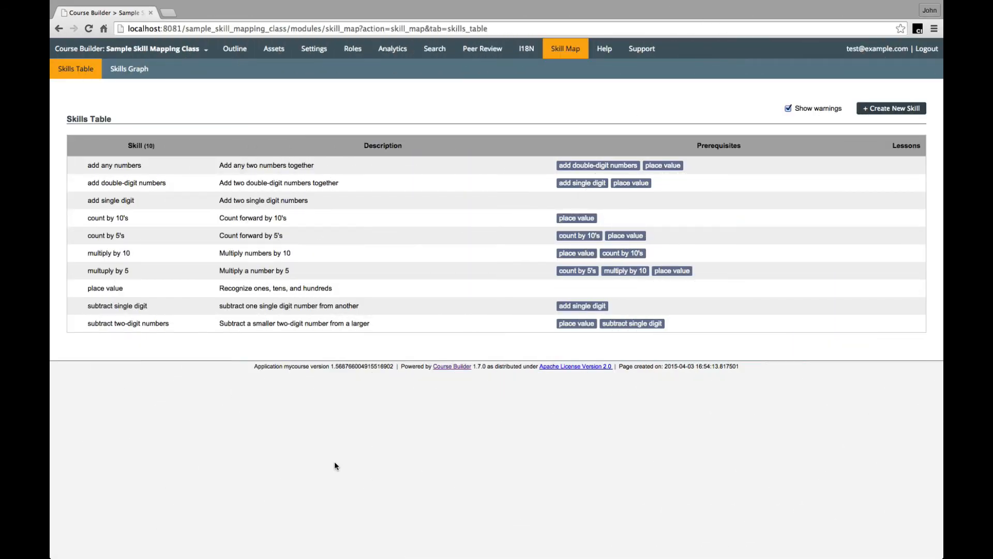
mouse_move(254, 412)
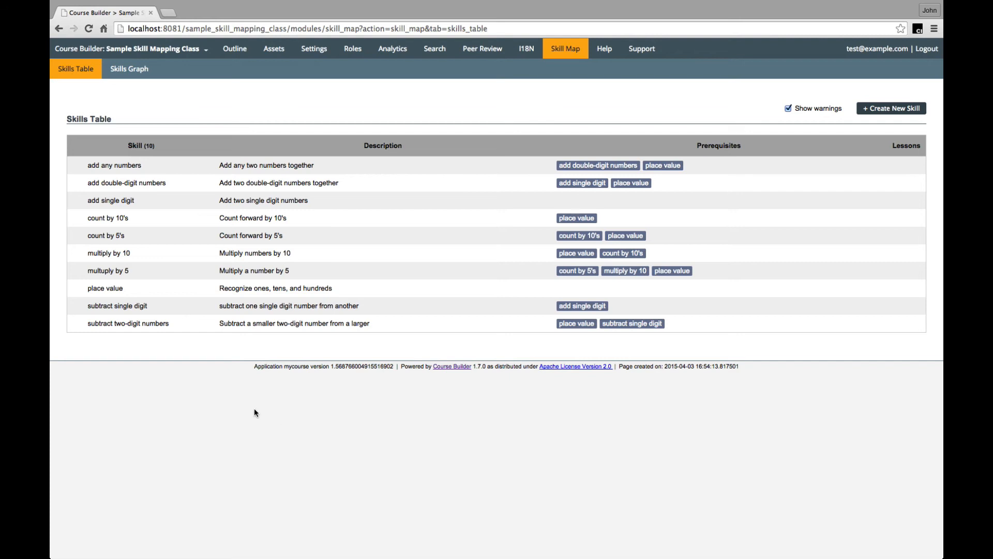
mouse_move(197, 364)
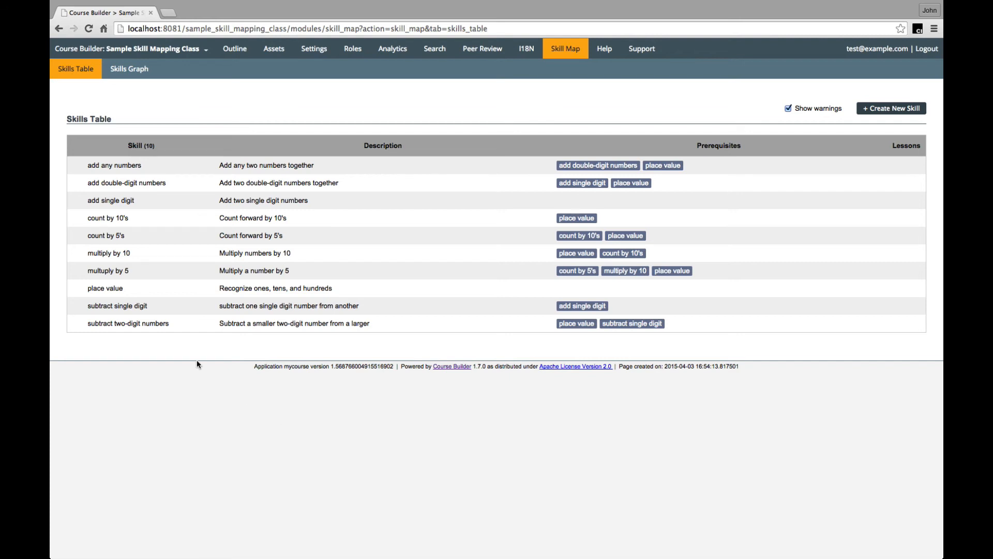
mouse_move(152, 271)
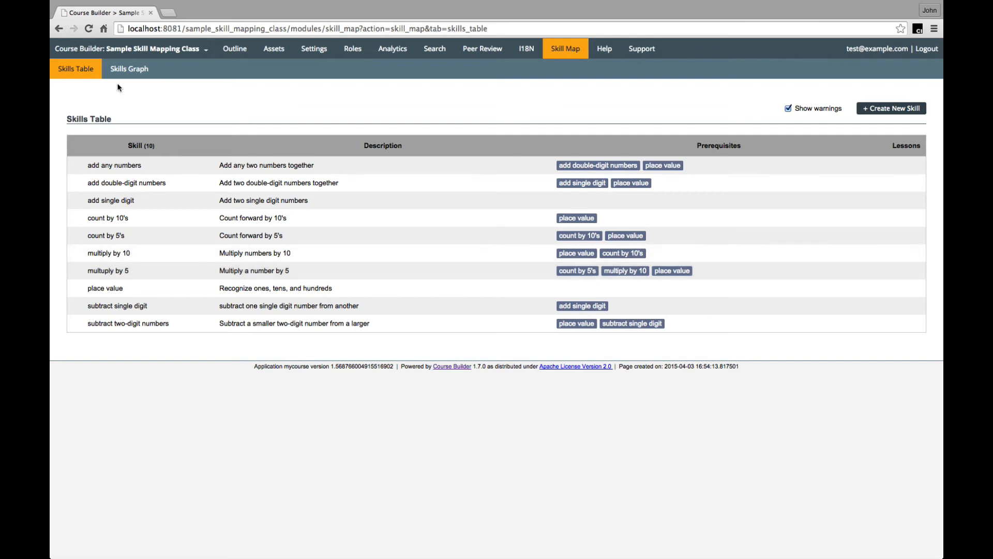
- Switch to the Skills Graph showing the ten skills linked by prerequisite arrows
click(129, 68)
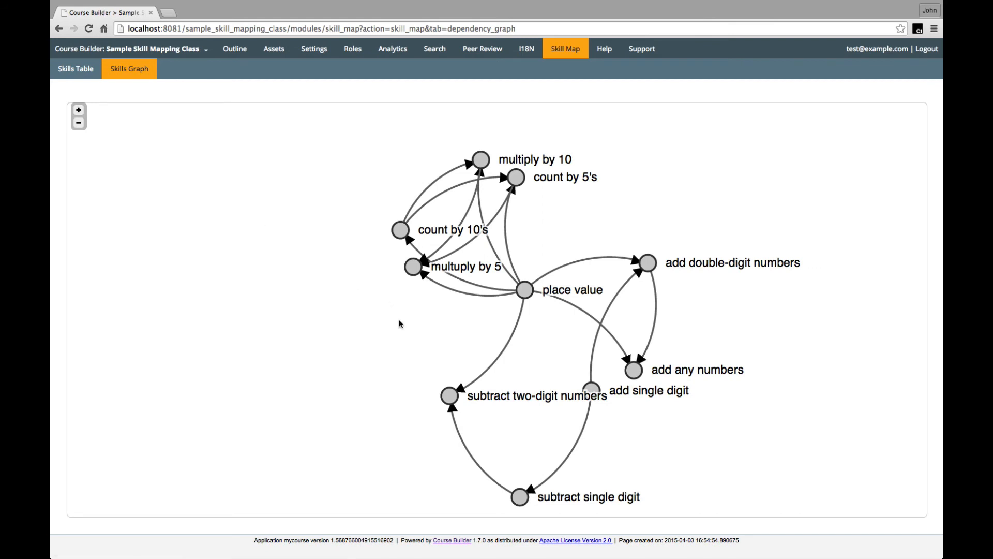
mouse_move(419, 322)
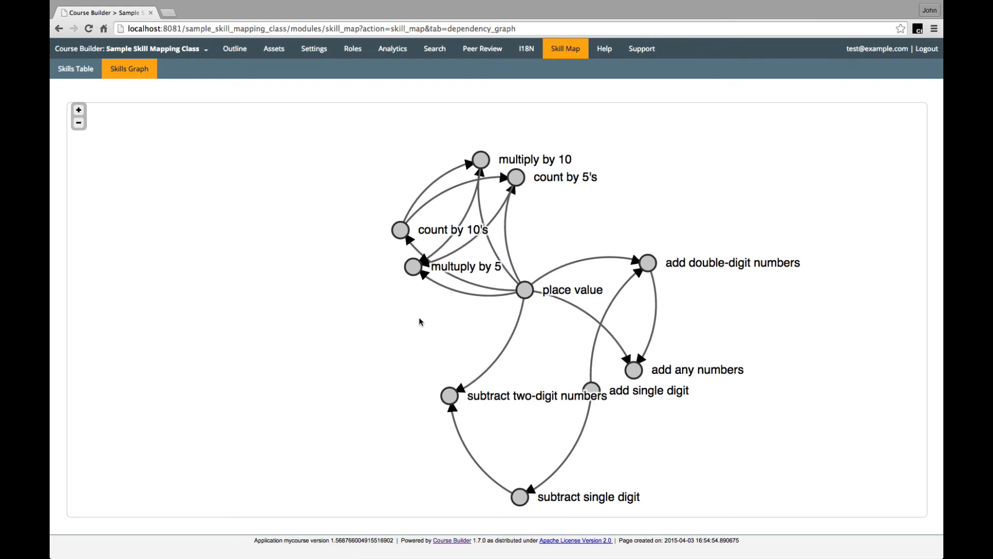
mouse_move(346, 265)
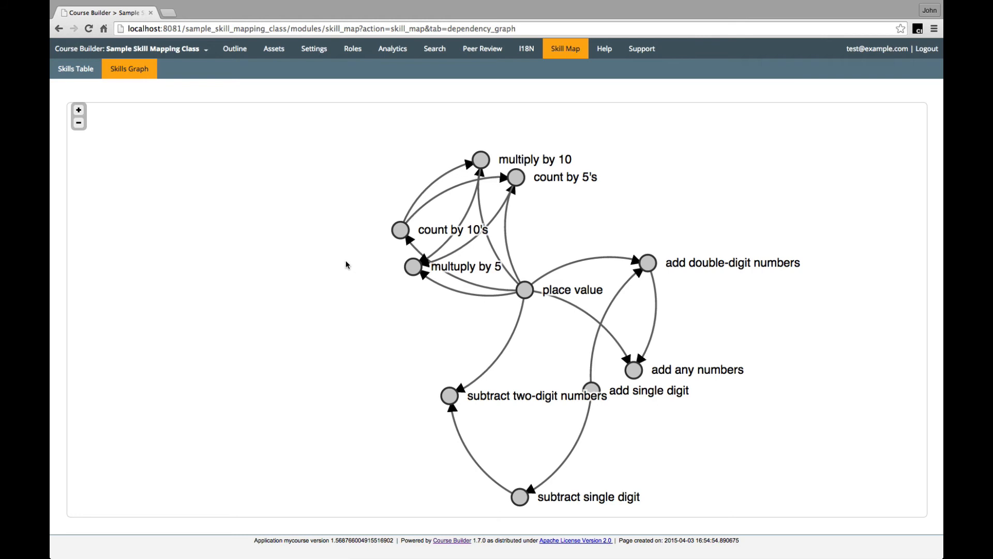
mouse_move(347, 281)
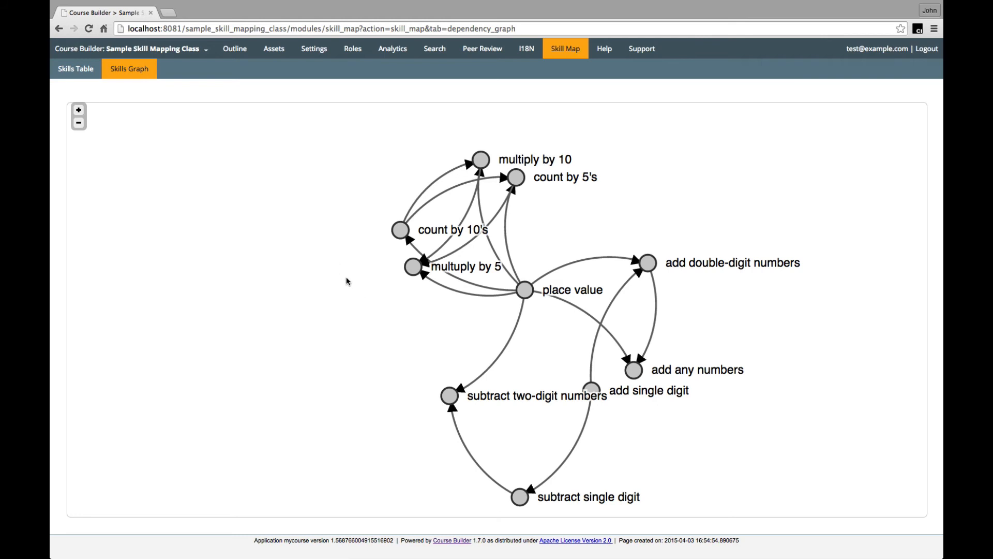
mouse_move(370, 331)
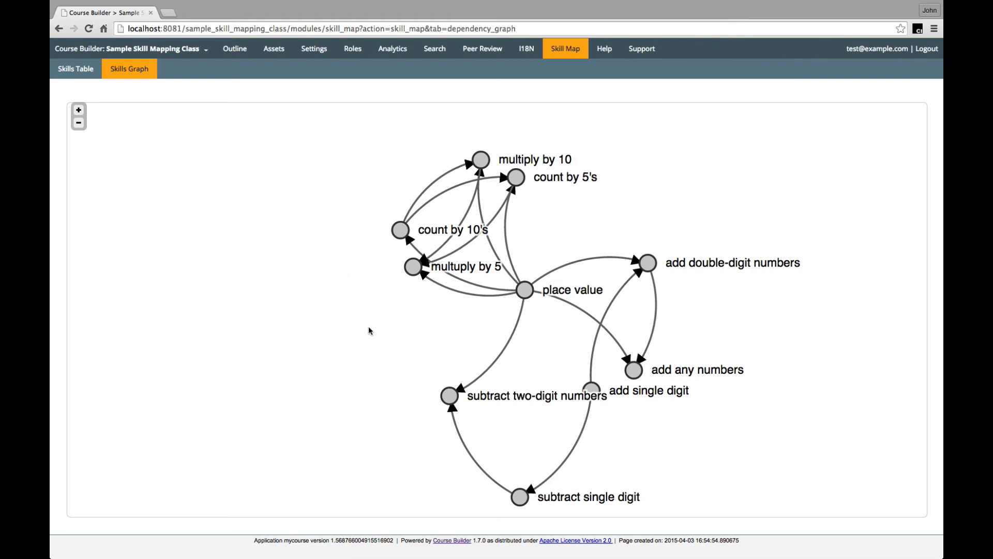
mouse_move(358, 263)
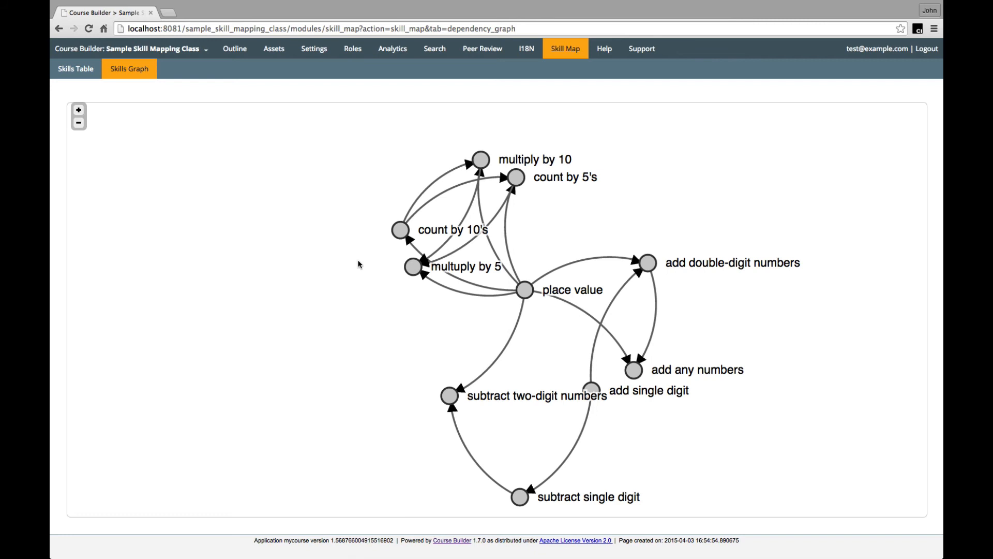
mouse_move(263, 166)
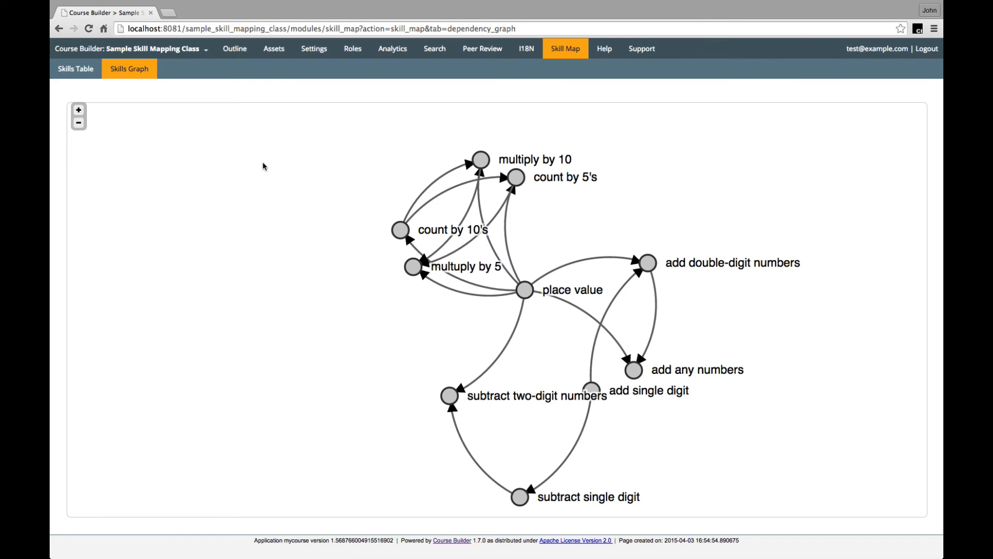
mouse_move(234, 49)
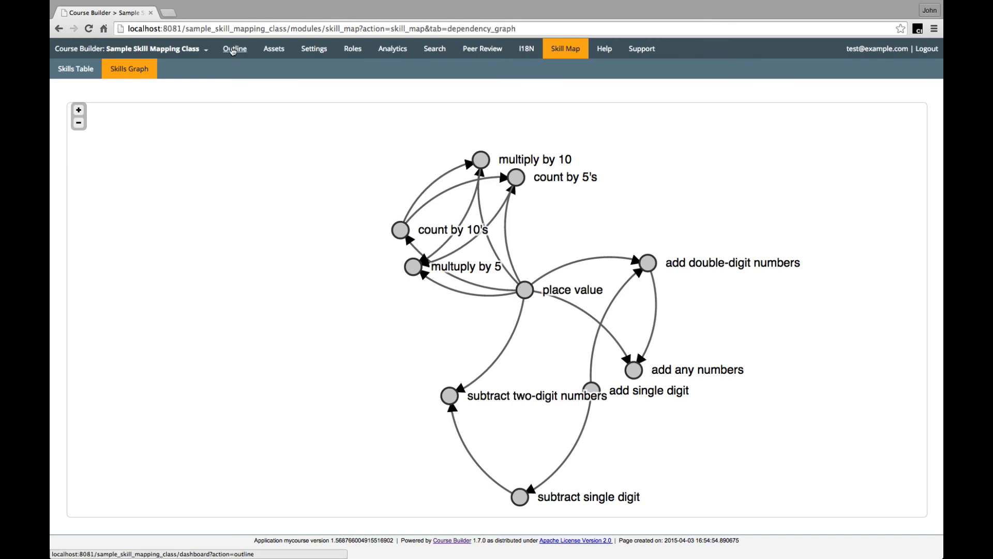
- In the course outline, retitle the lesson to 'Numbers and counting'
click(234, 48)
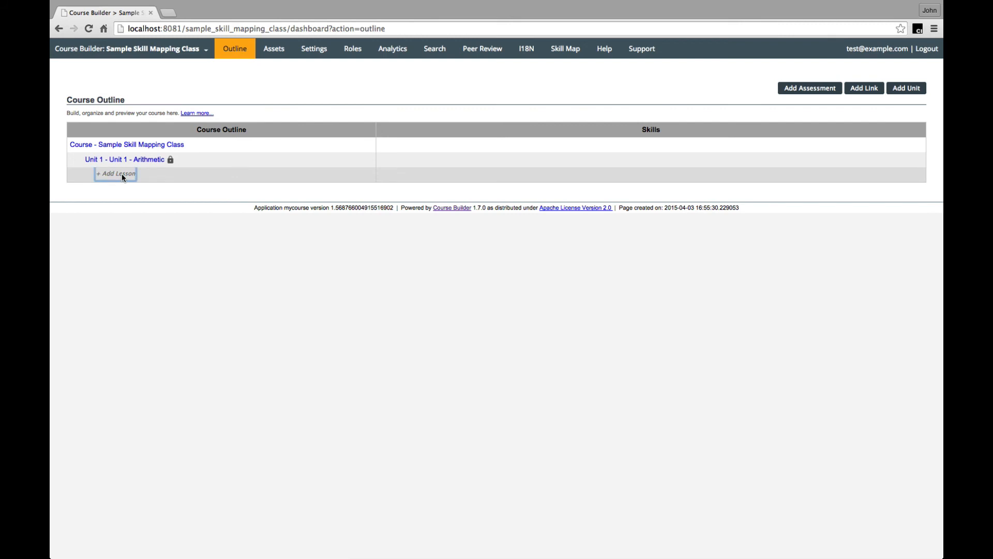
click(116, 174)
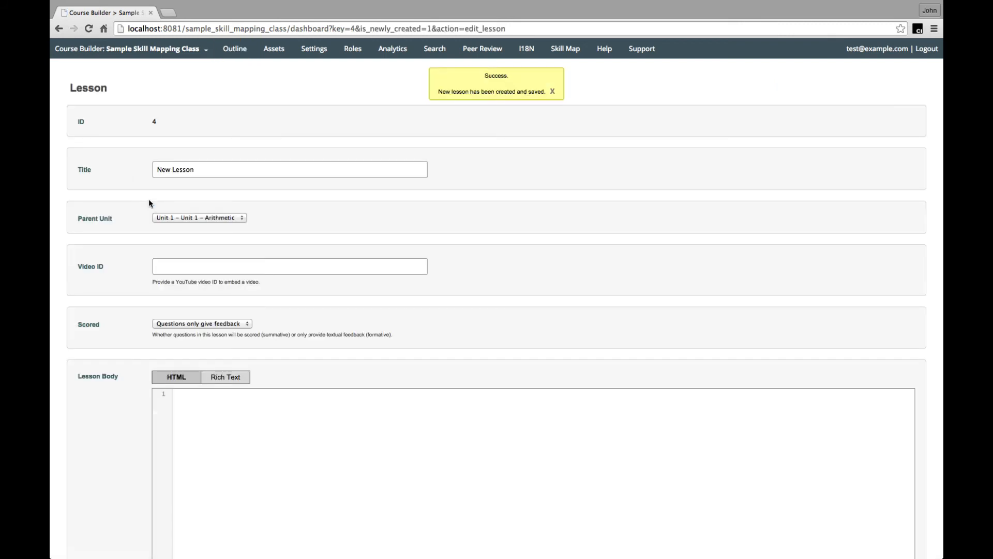
click(289, 169)
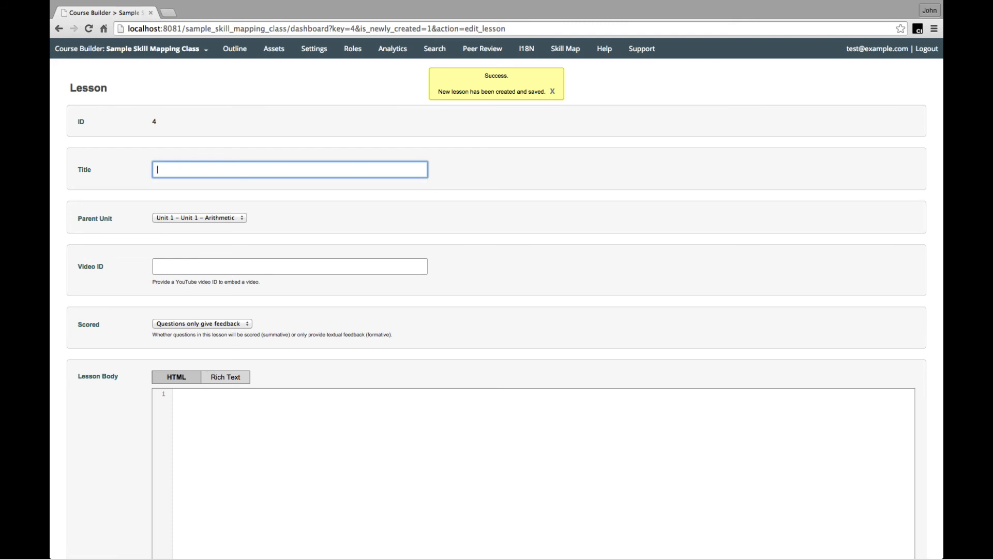
text(Numbers and co)
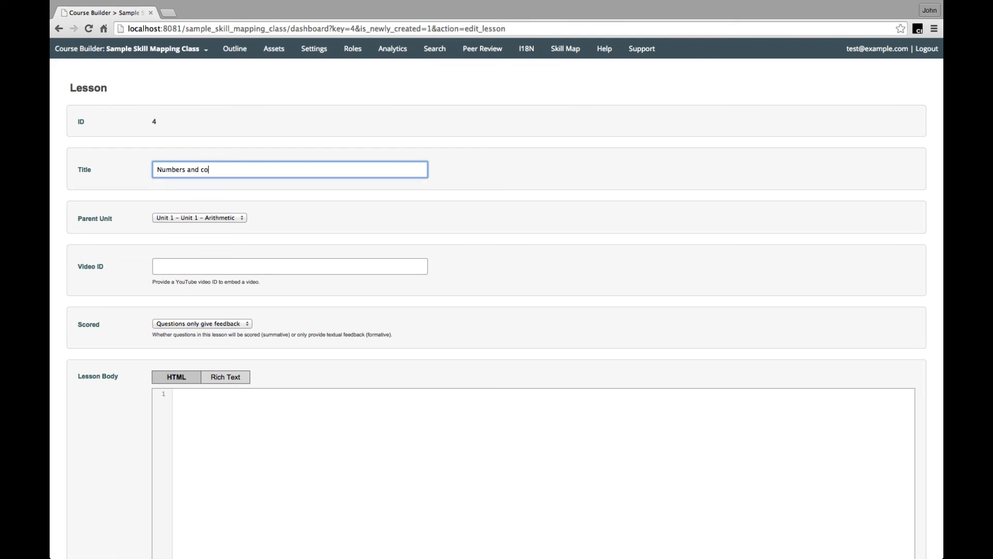
text(unting)
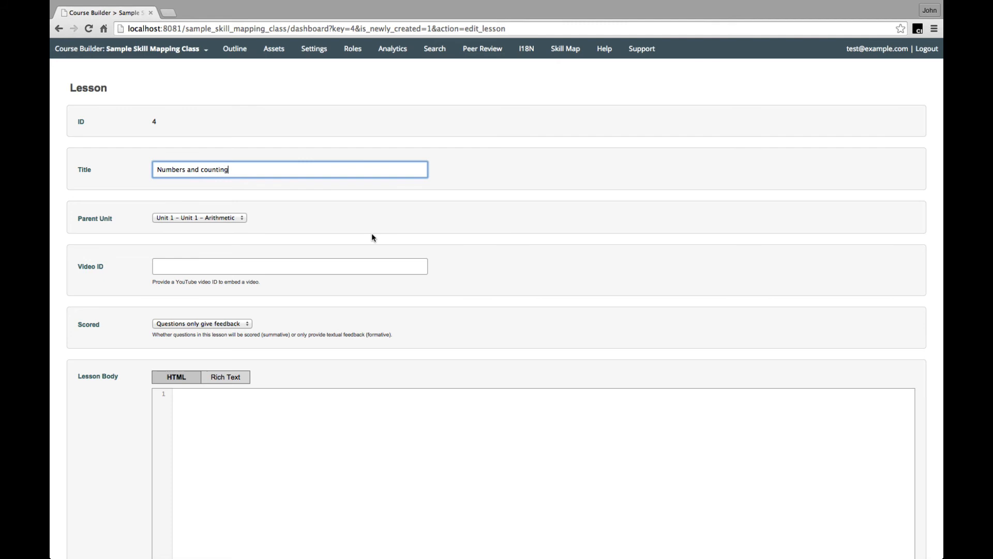
- Tag the lesson with place value, count by 10's and count by 5's, then save and close
scroll(down, 3)
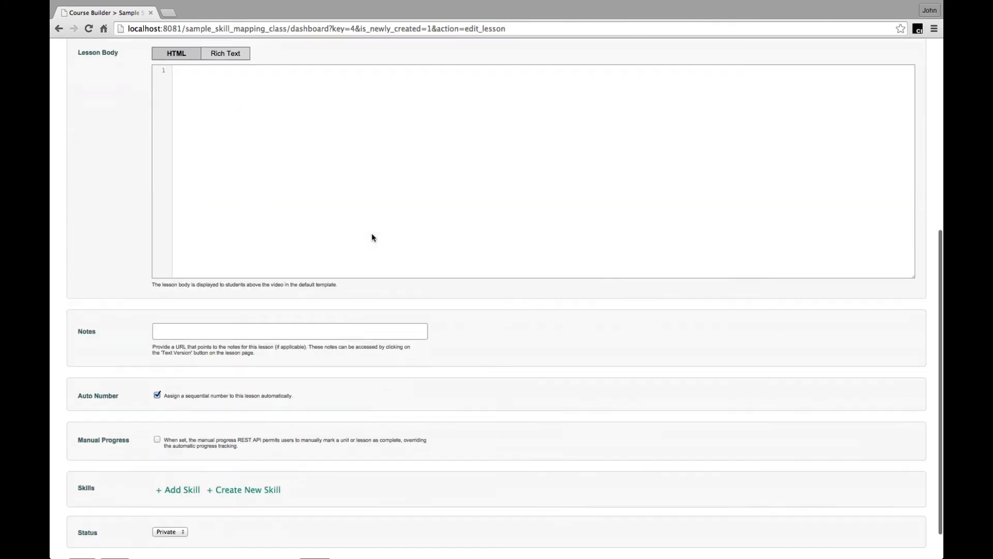
scroll(down, 3)
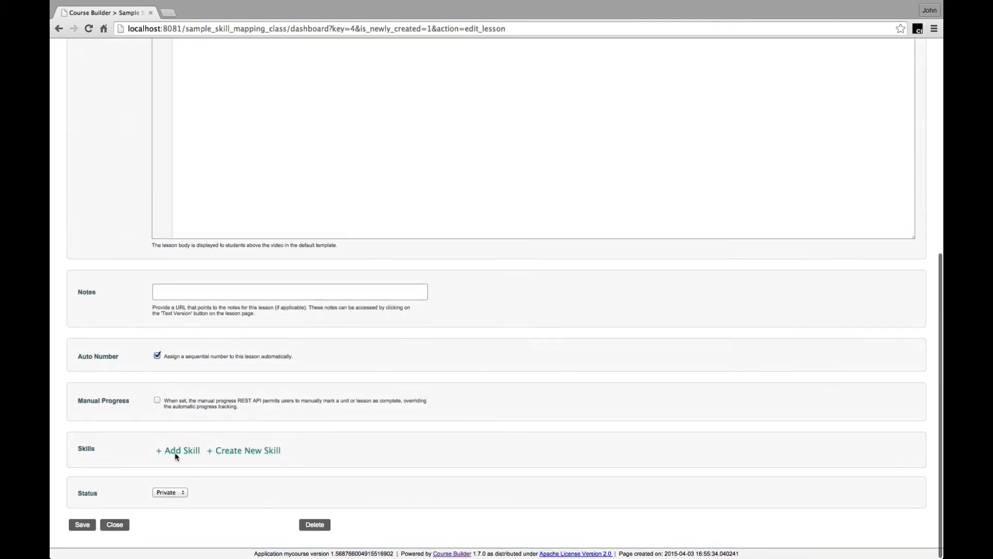
click(181, 451)
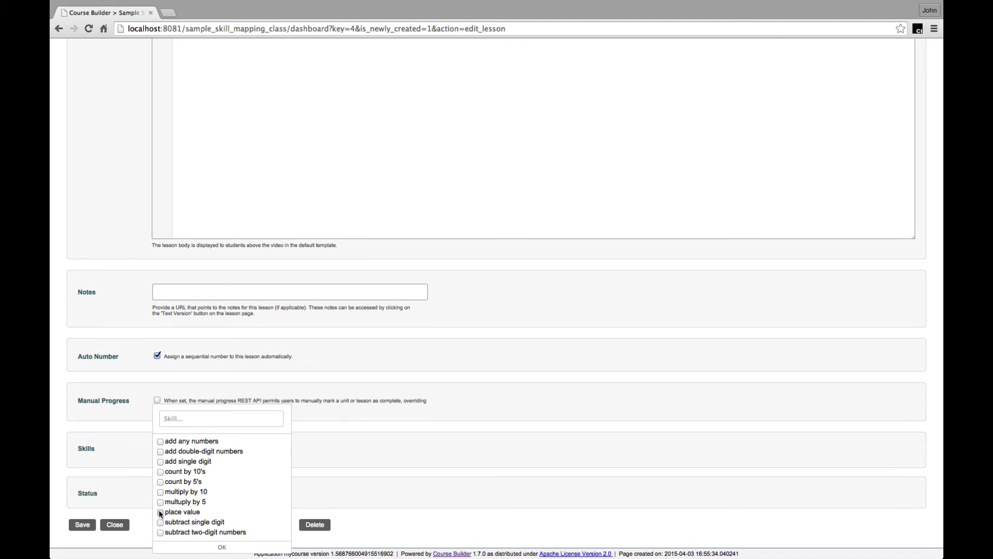
click(160, 512)
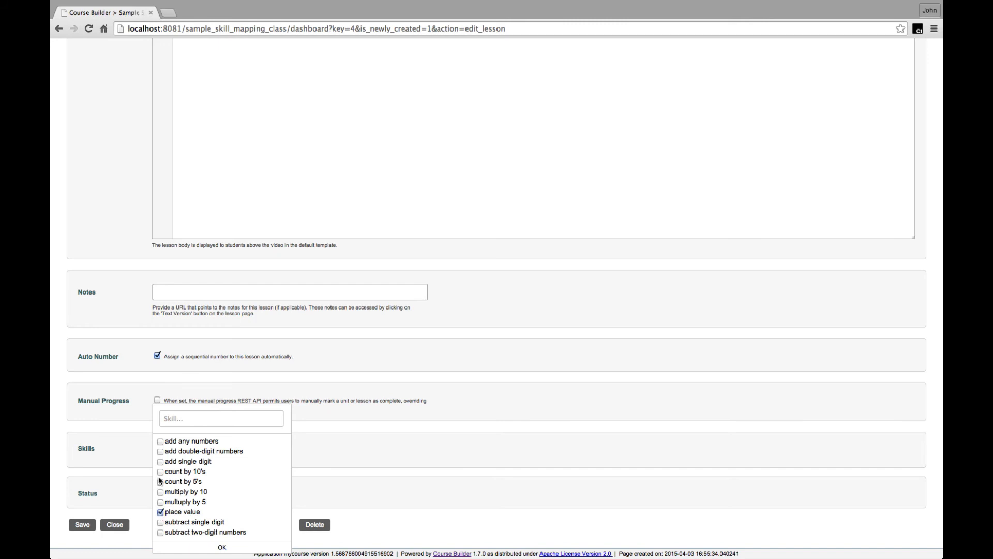
click(160, 471)
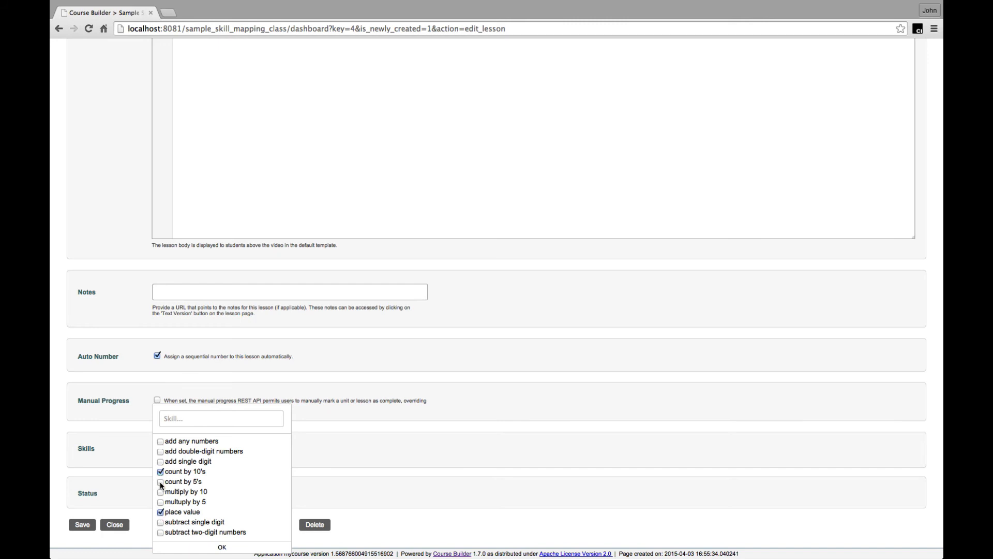
click(160, 482)
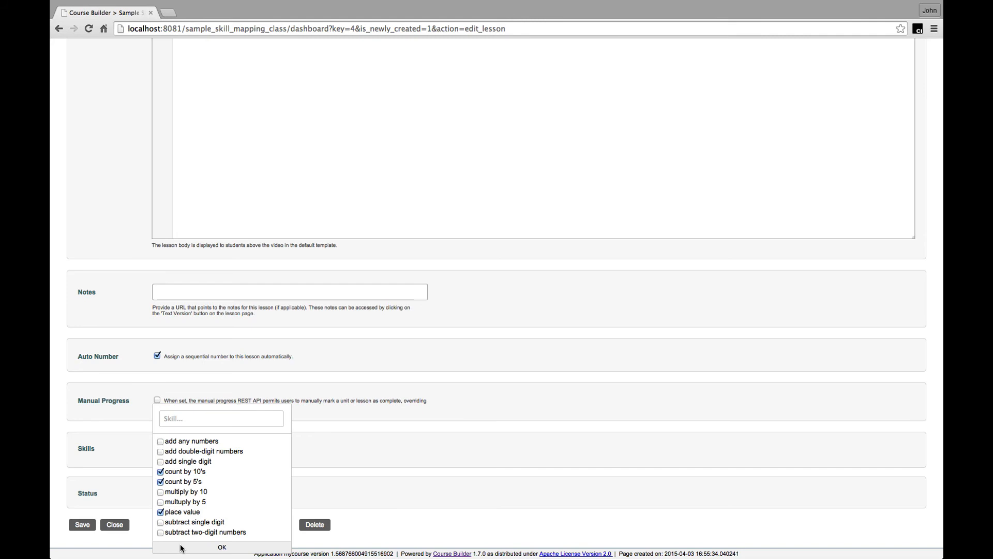
click(222, 547)
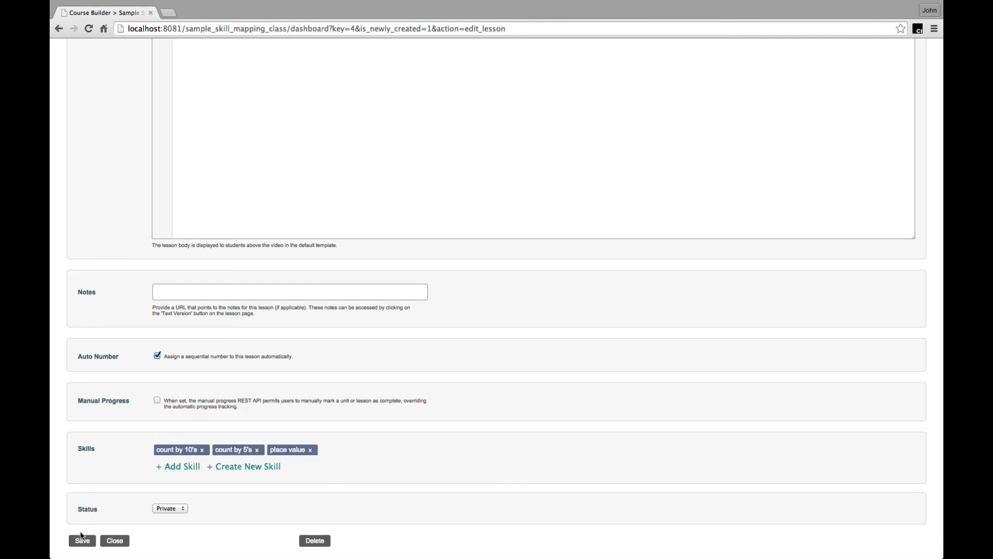
click(82, 540)
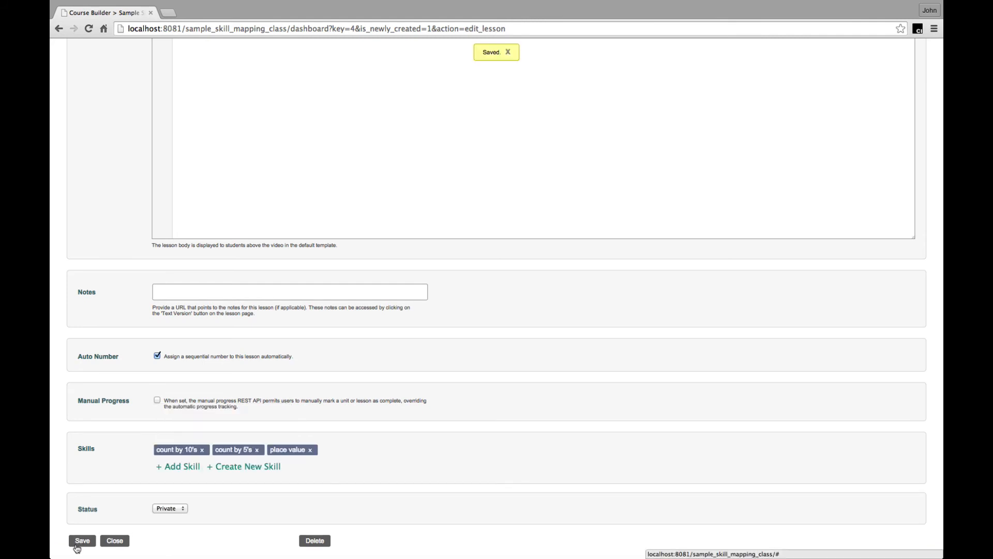
click(115, 540)
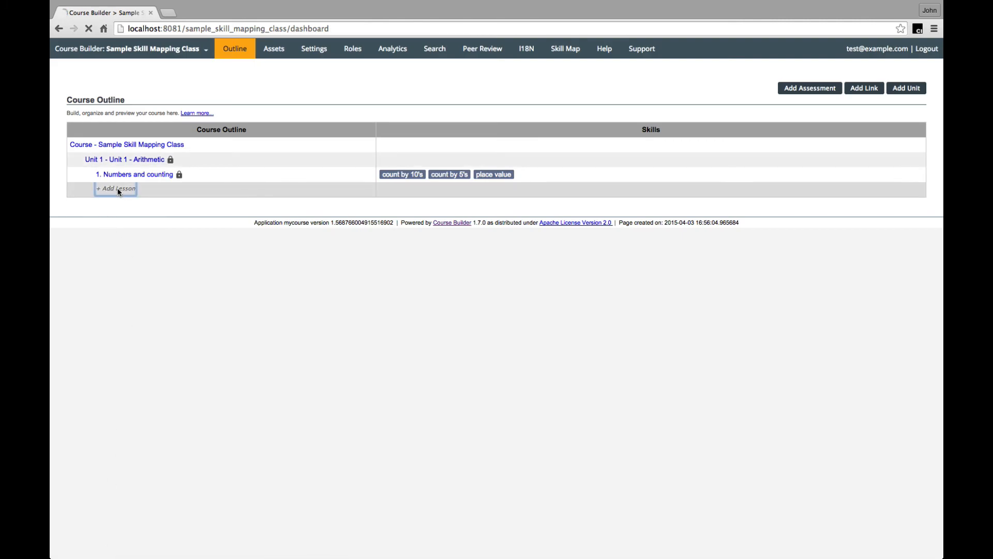
- Add a new lesson to the Arithmetic unit titled 'Addition'
click(116, 188)
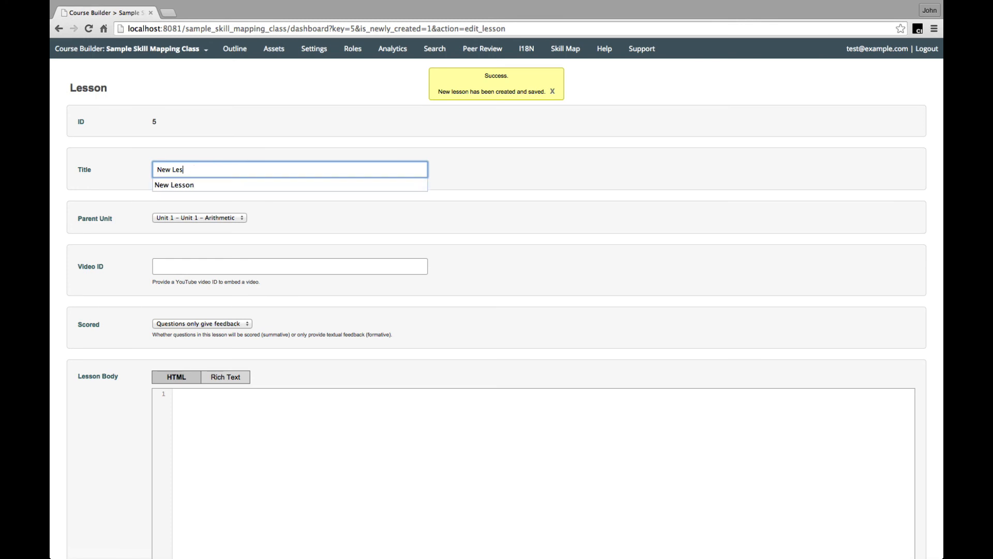
text(Add)
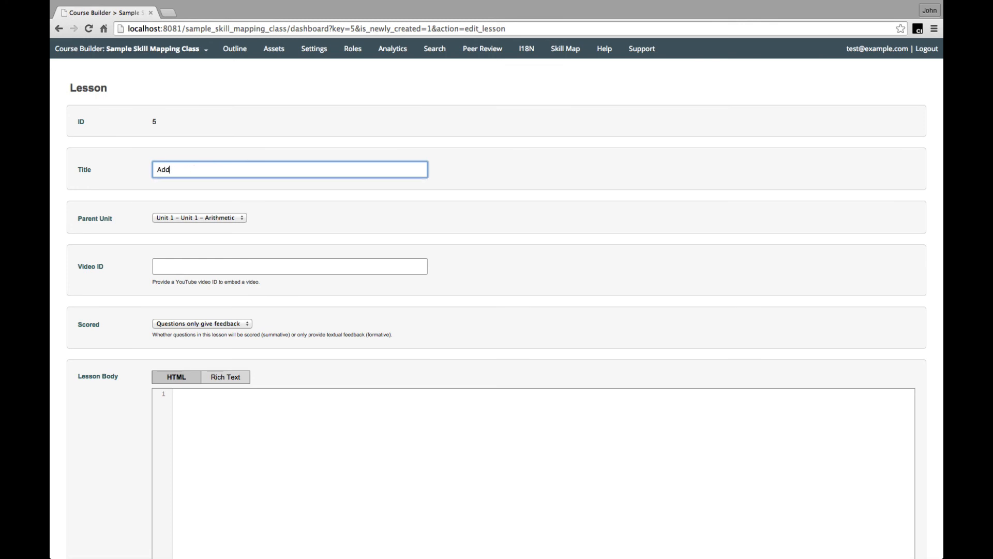
scroll(down, 3)
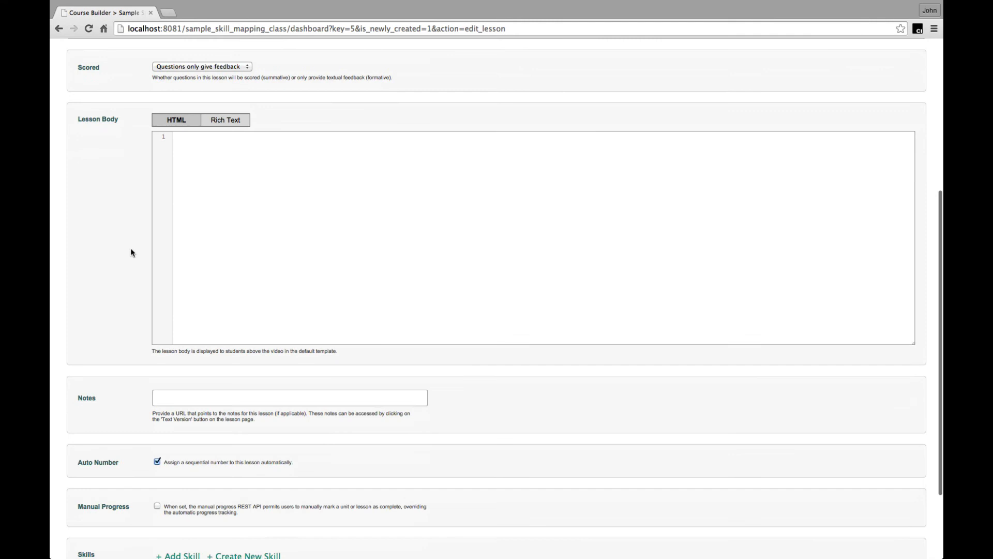
scroll(down, 3)
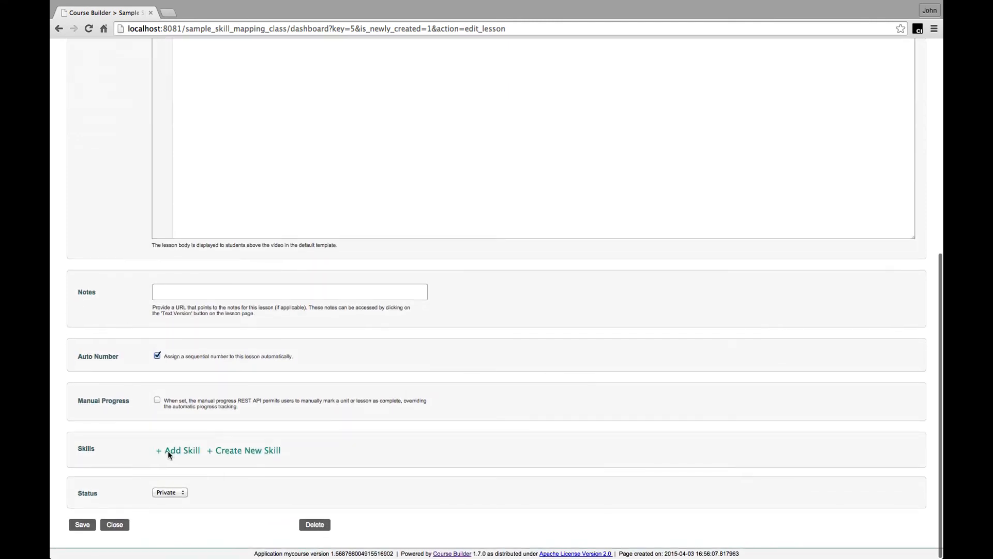
- Tag it with add single digit, add double-digit numbers and add any numbers; save and close
click(181, 449)
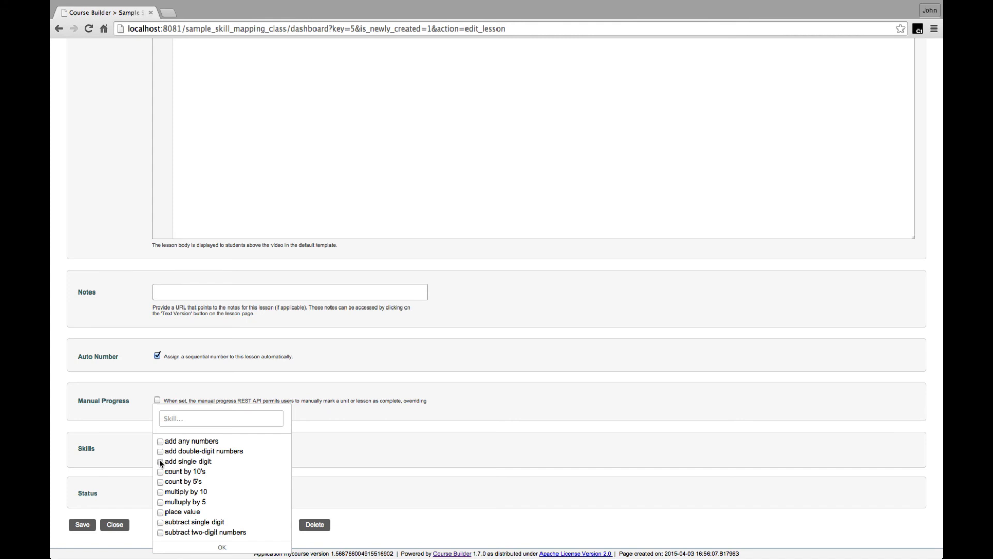
click(160, 461)
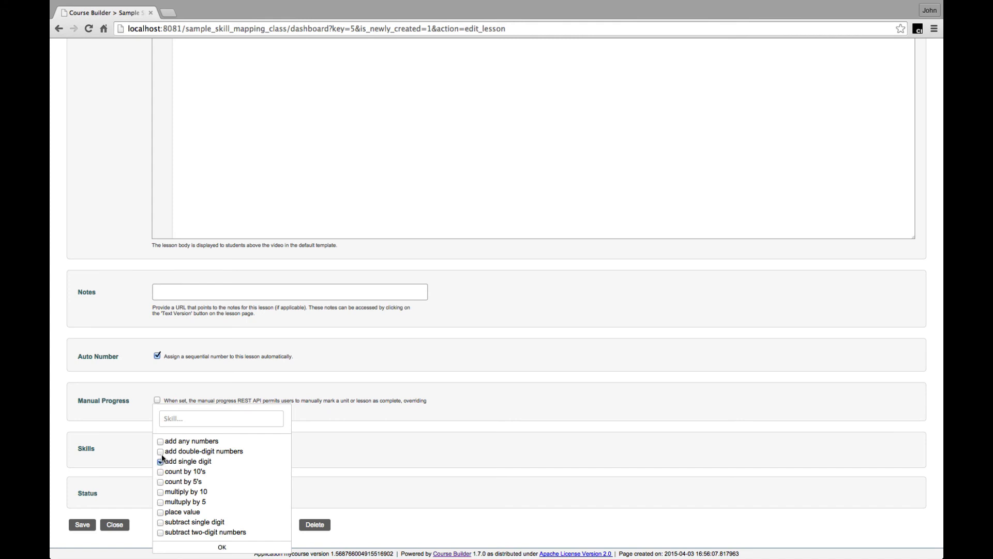
click(160, 451)
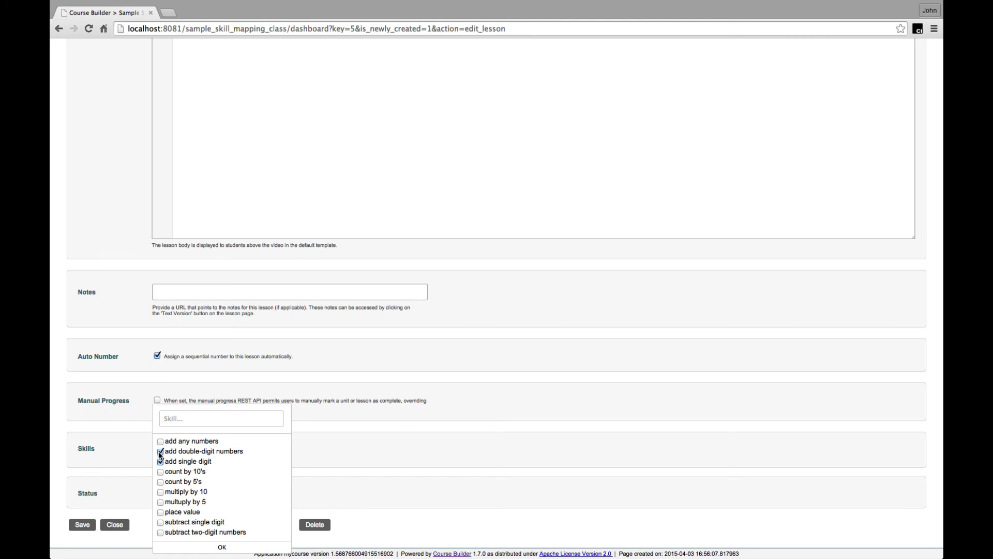
click(160, 441)
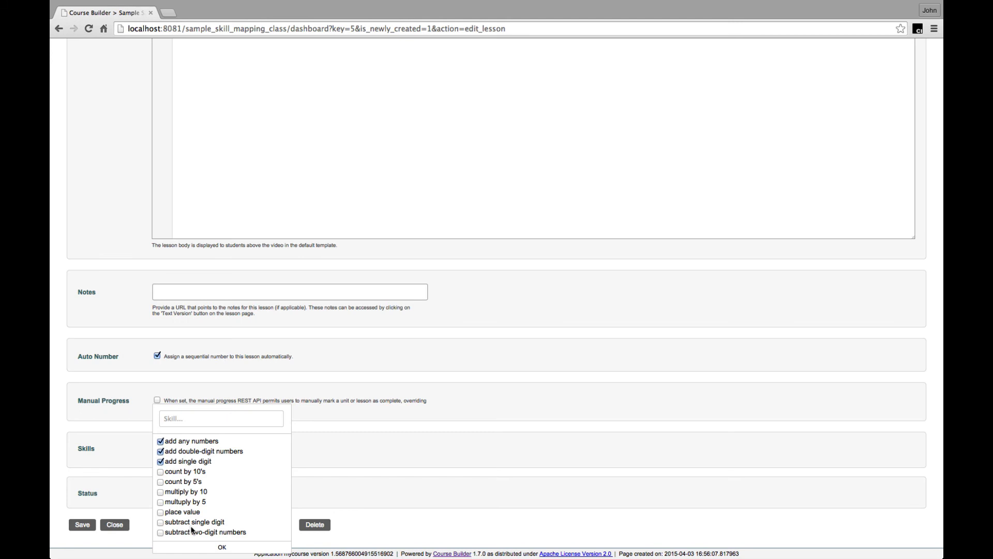
click(222, 547)
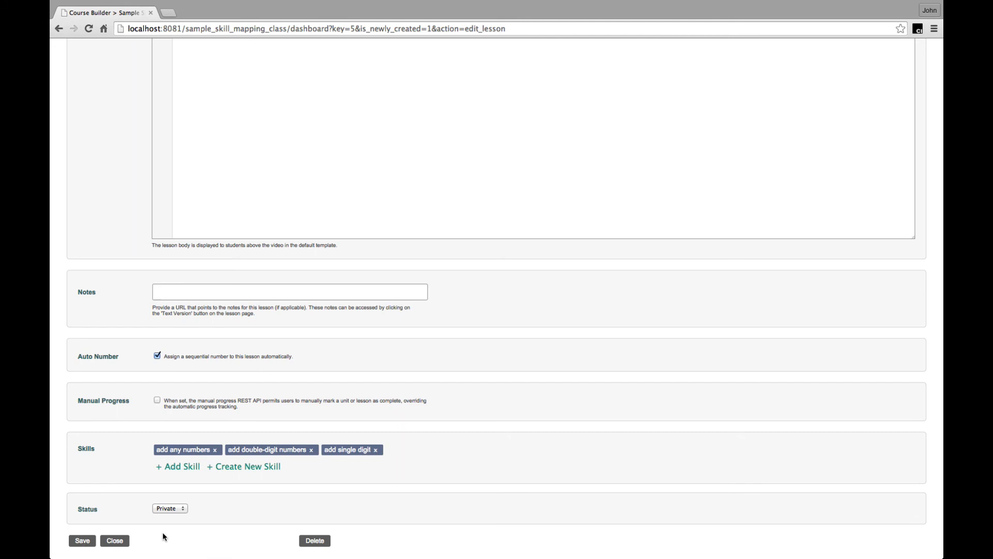
click(82, 540)
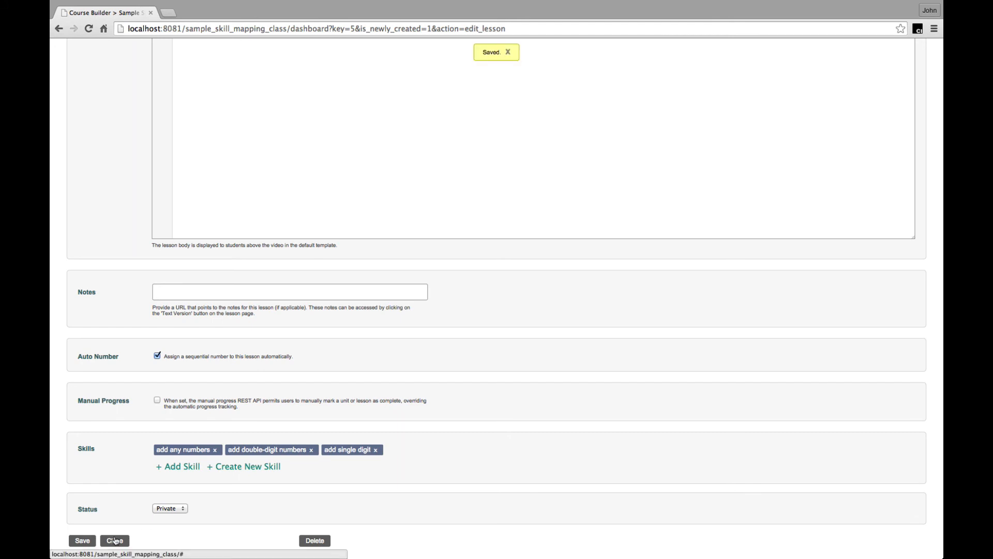
click(115, 540)
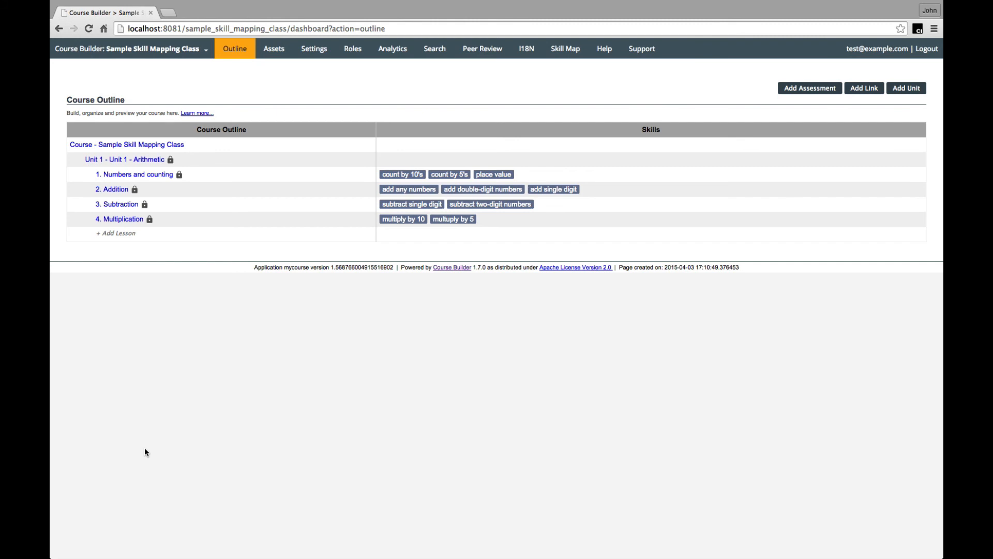
mouse_move(251, 326)
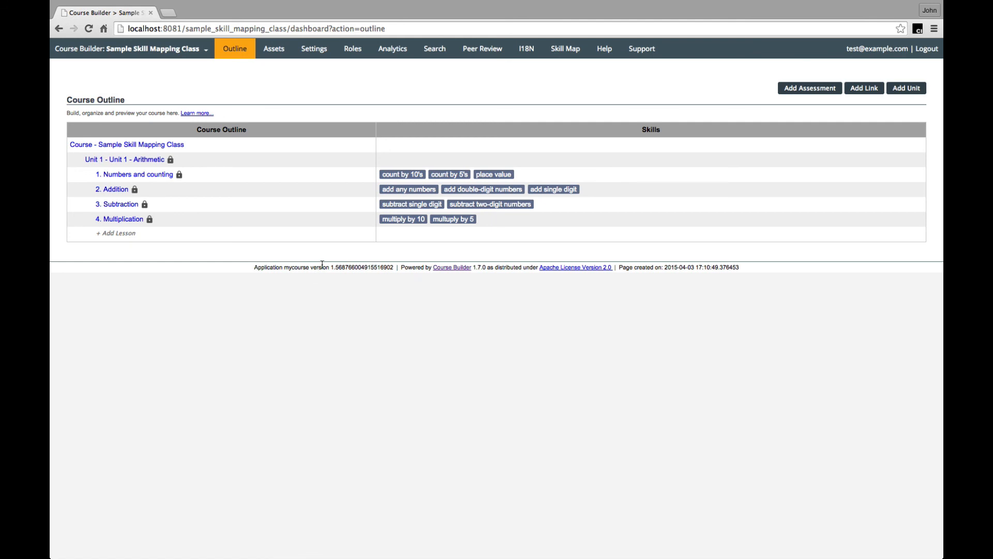
mouse_move(564, 48)
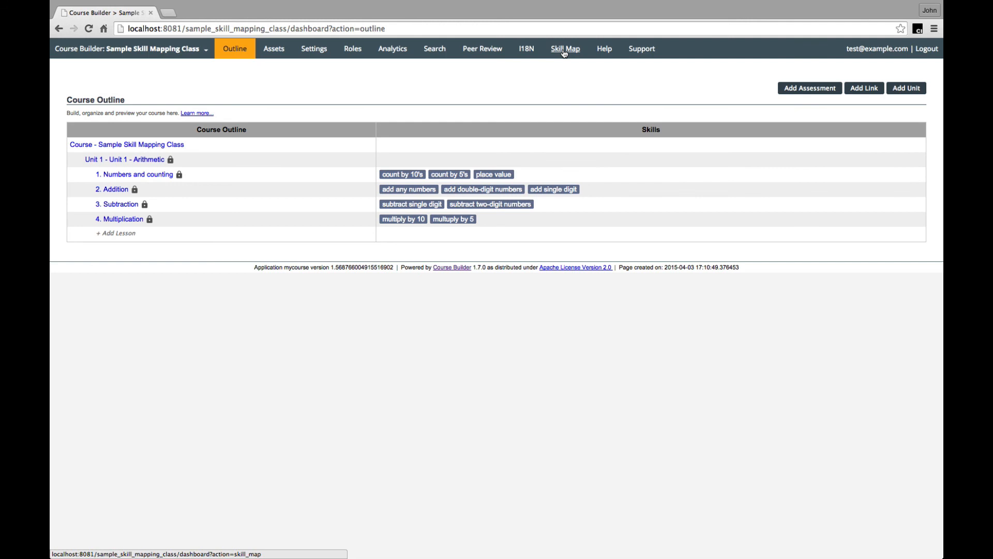
- Open the Skill Map's Skills Table listing all ten skills and their lessons
click(565, 48)
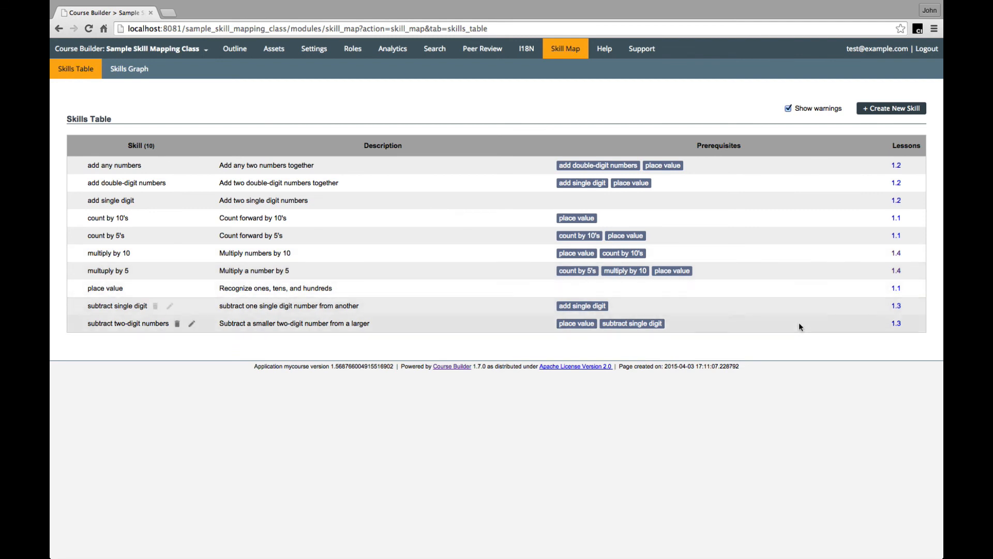
mouse_move(613, 433)
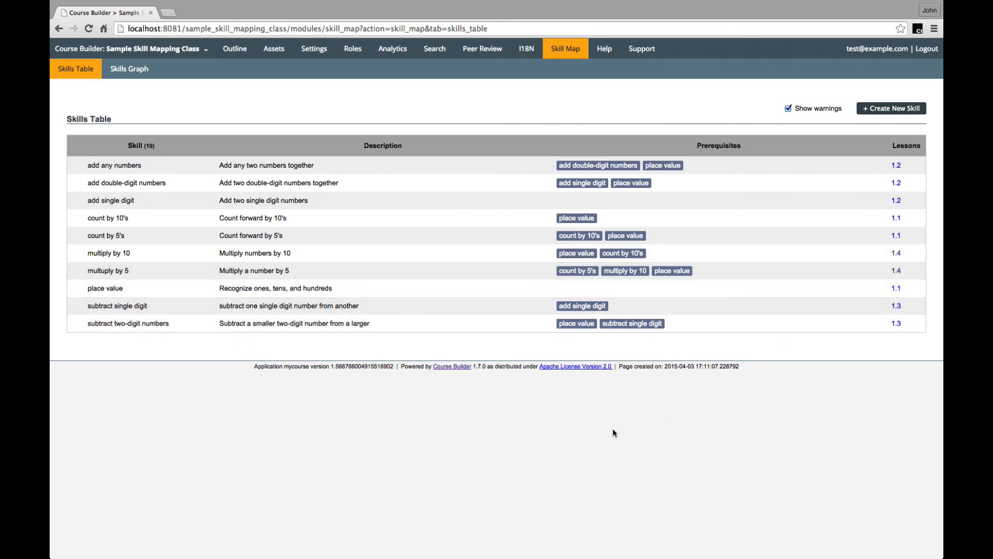